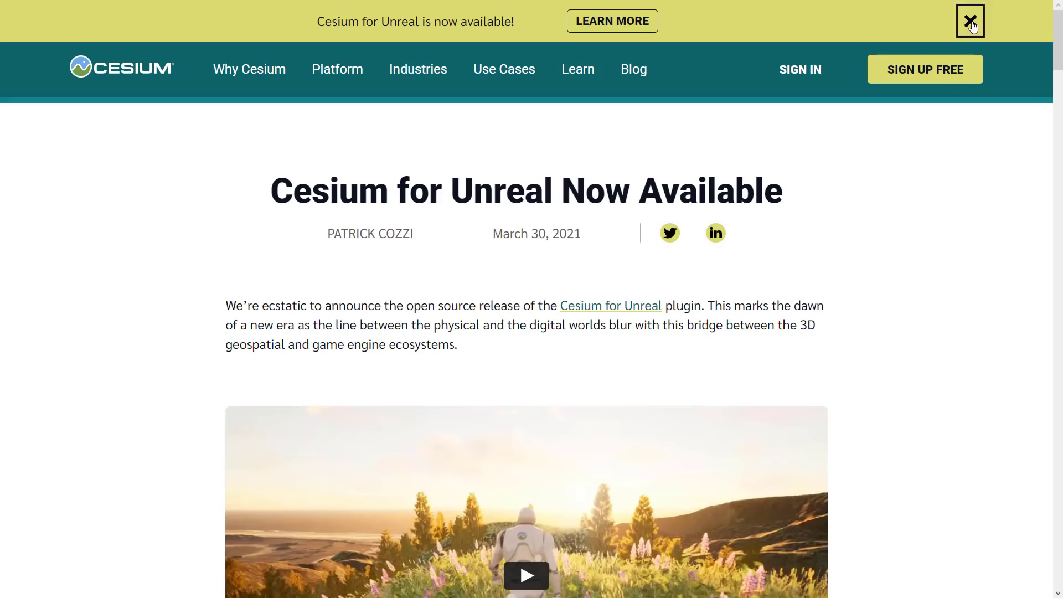
Dismiss the yellow 'Cesium for Unreal is now available' banner and scroll to the announcement video.
click(969, 21)
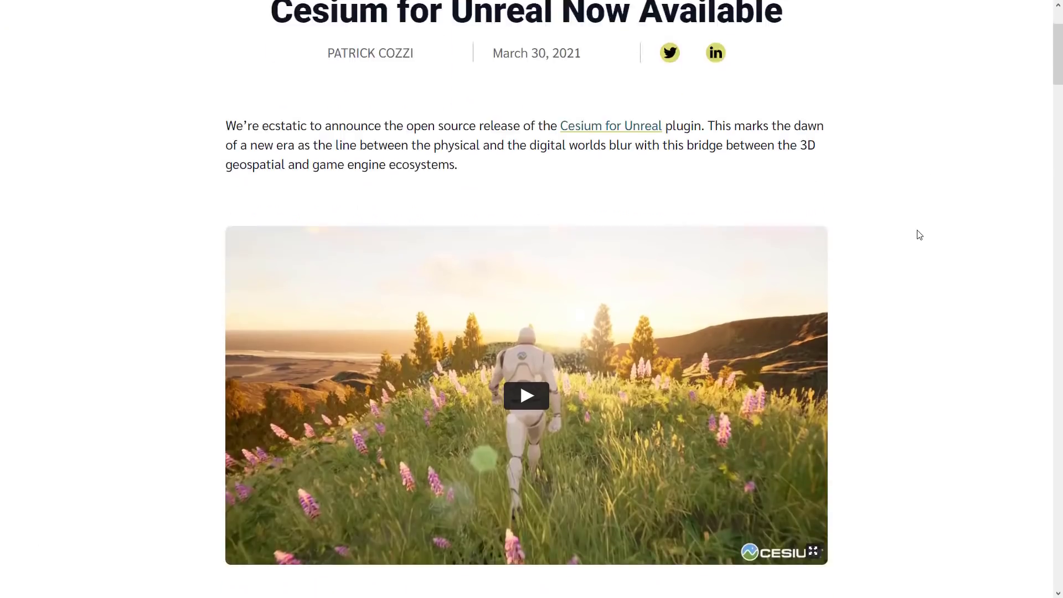
scroll(down, 3)
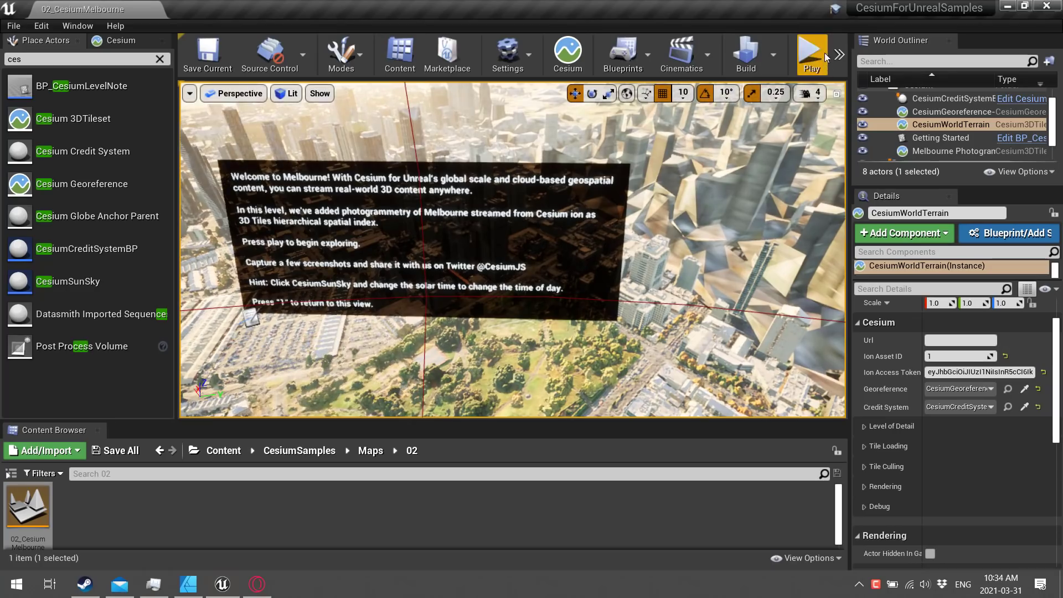
Run the 02_CesiumMelbourne level in Play mode, then stop the session.
click(812, 55)
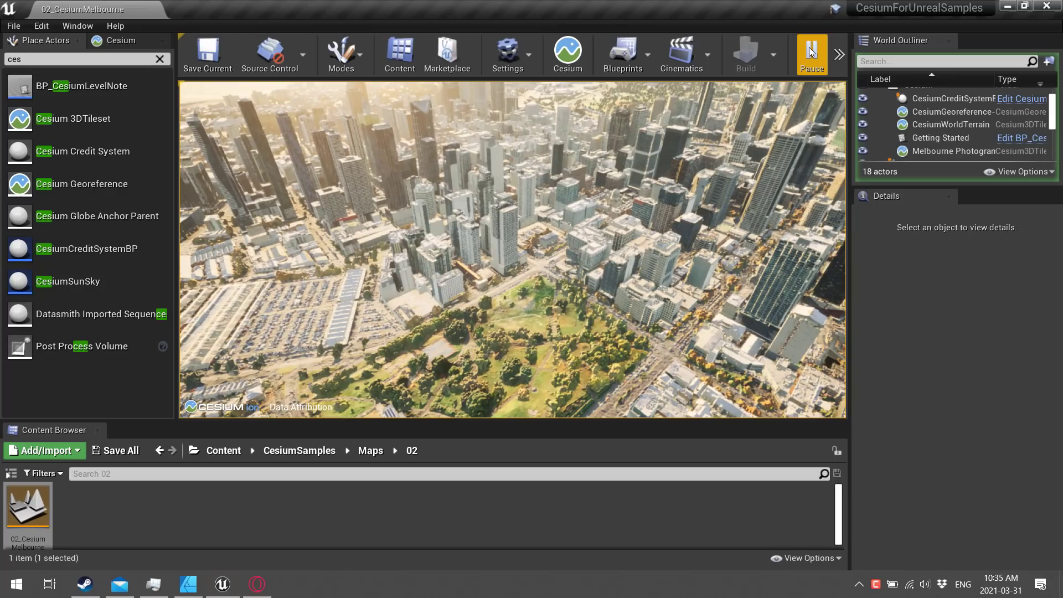
click(812, 55)
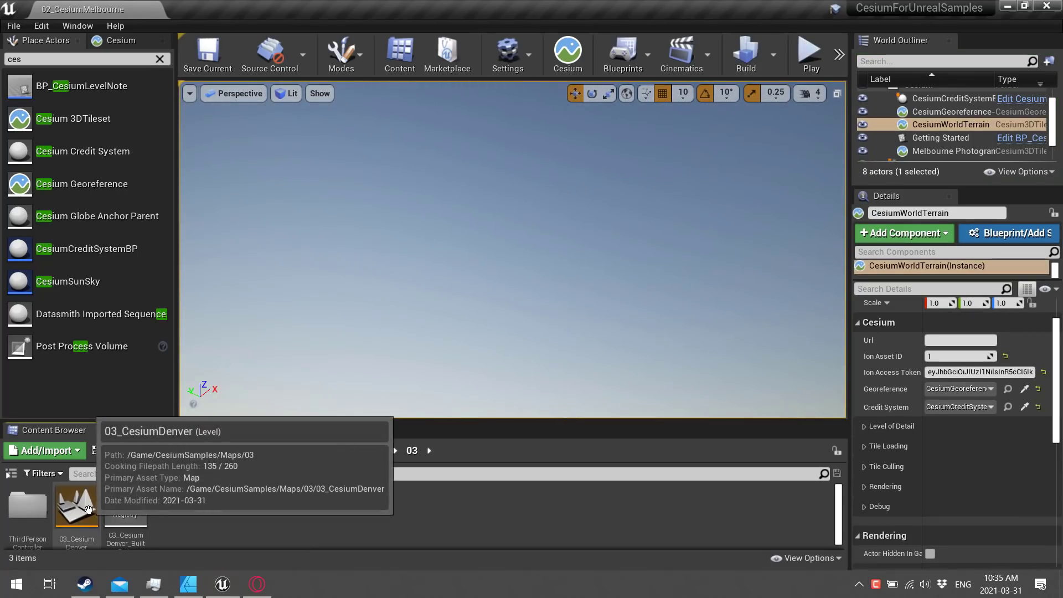
Open 03_CesiumDenver, select the Aerometrex Denver tileset, and launch the level in Play mode.
double_click(76, 508)
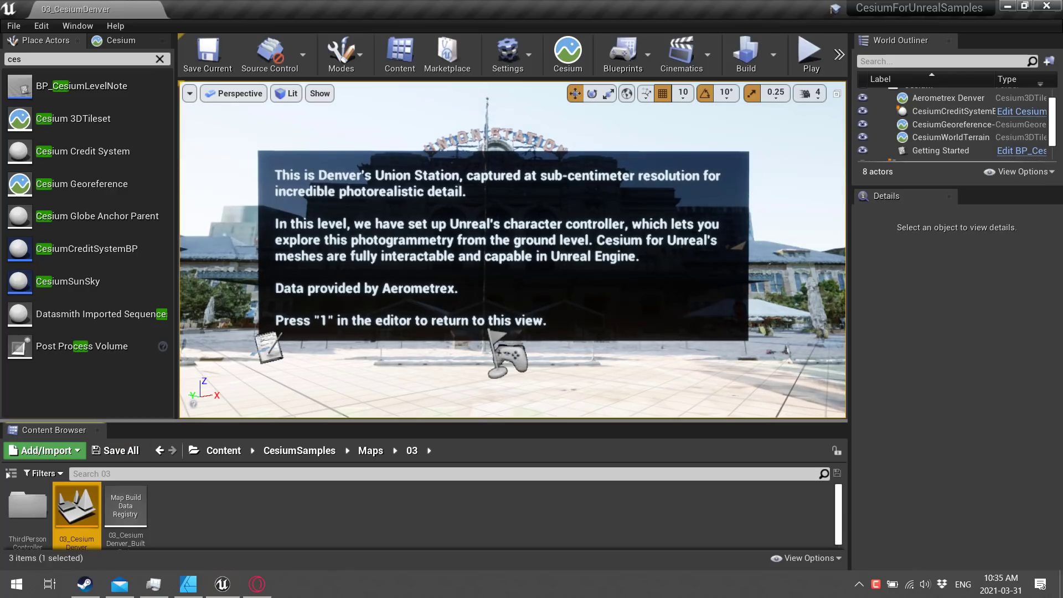
click(947, 98)
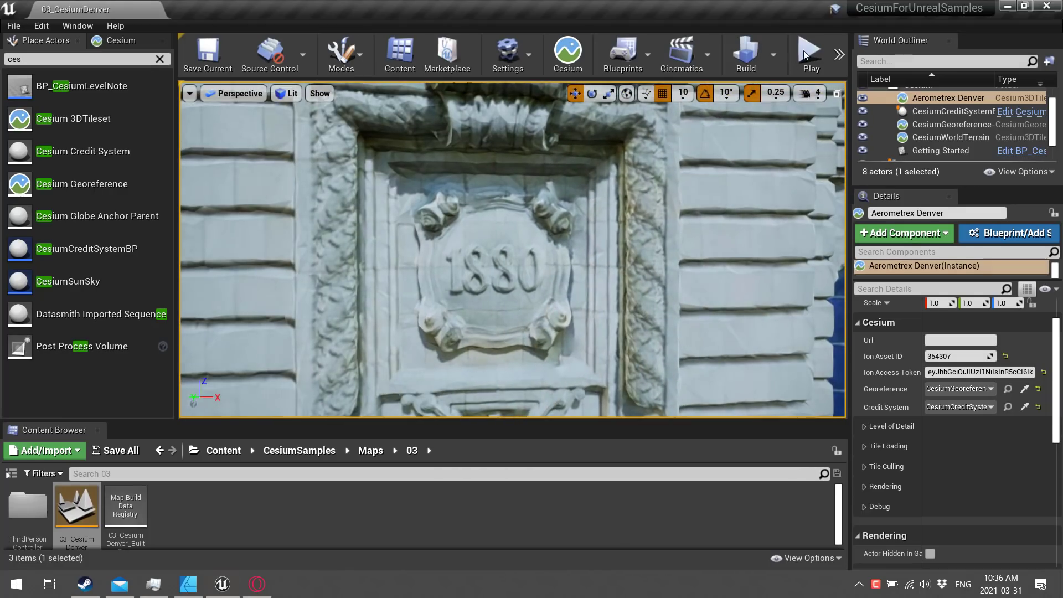
click(810, 54)
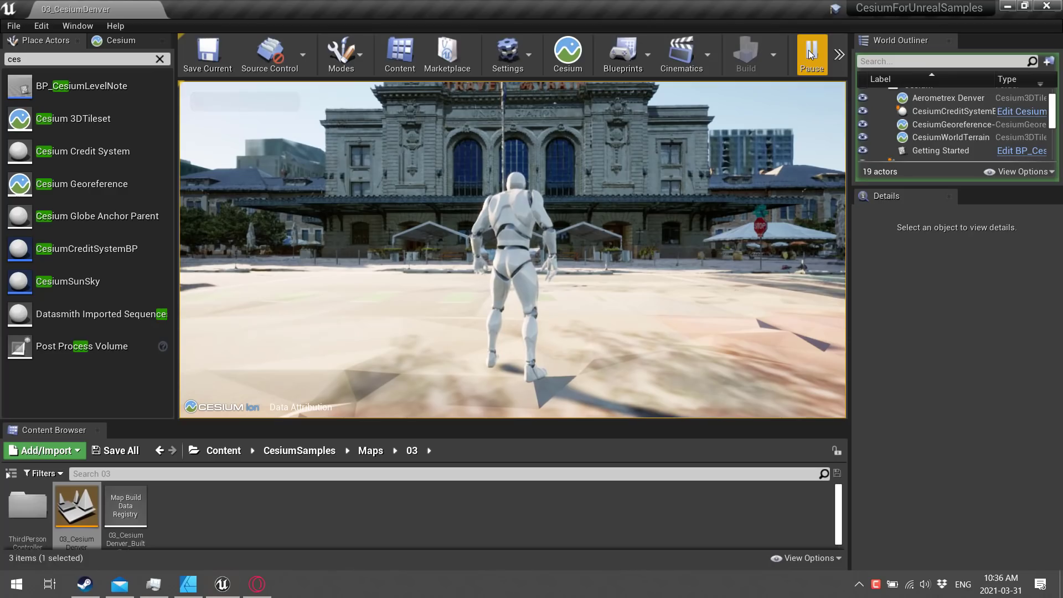
Take control of the character and explore the Union Station plaza.
click(812, 55)
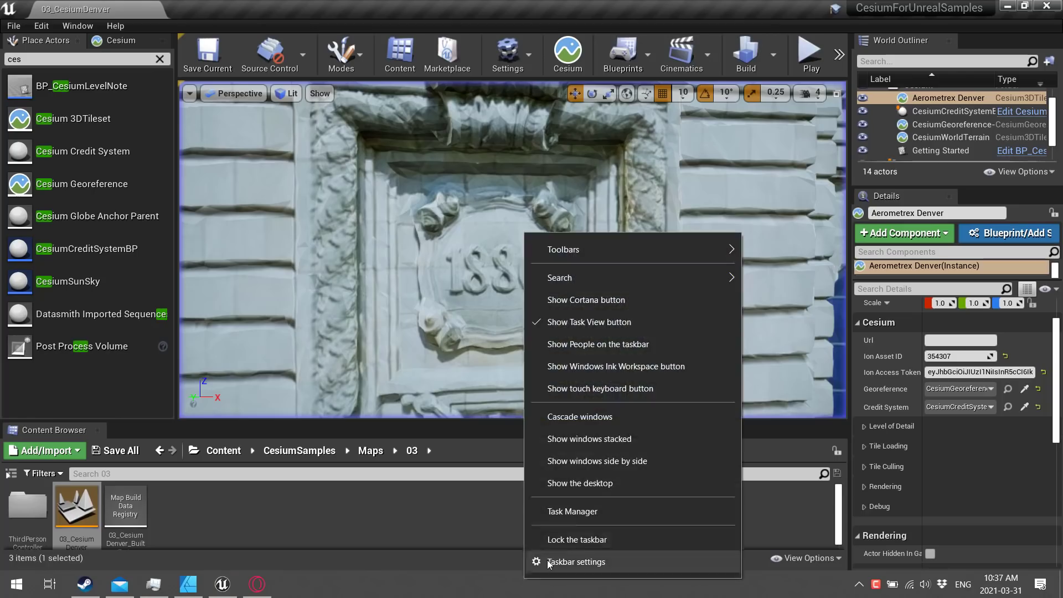
click(572, 511)
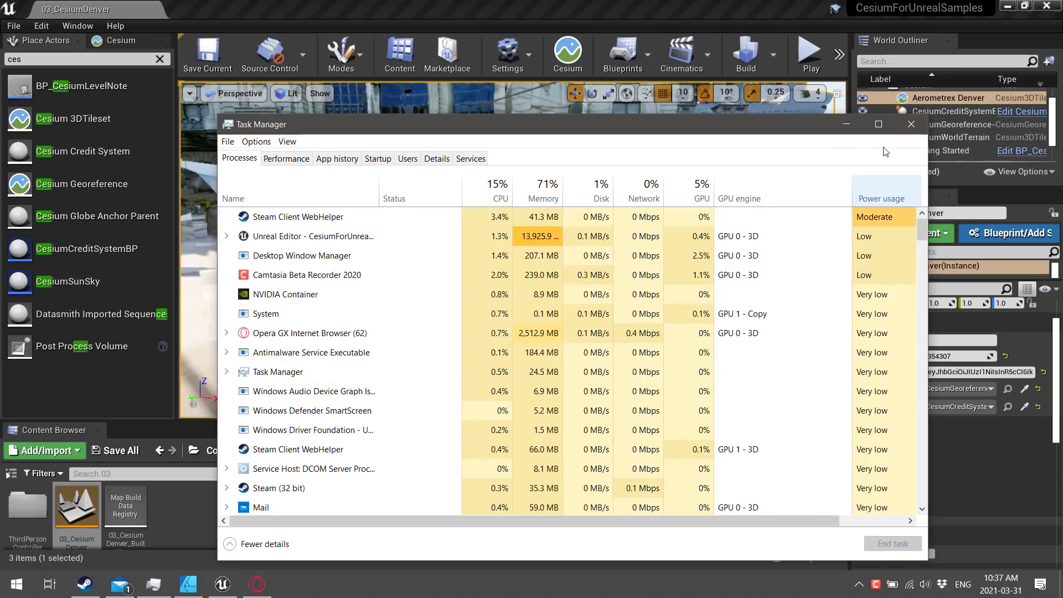
click(911, 124)
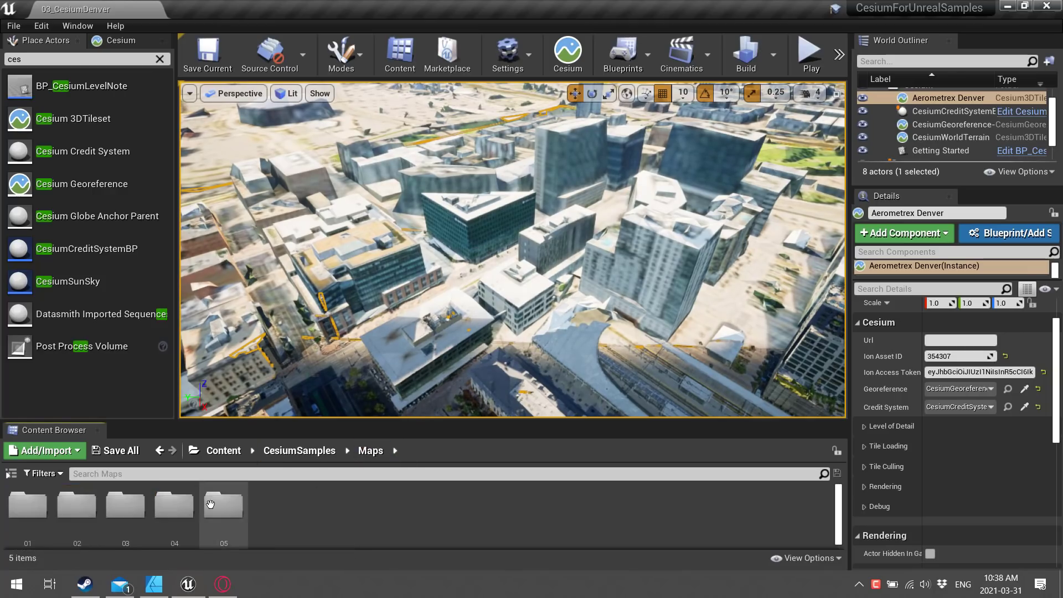
Open the 05_CesiumWorld_PostProcessing mountain level from Maps > 05, play it, then stop.
double_click(223, 502)
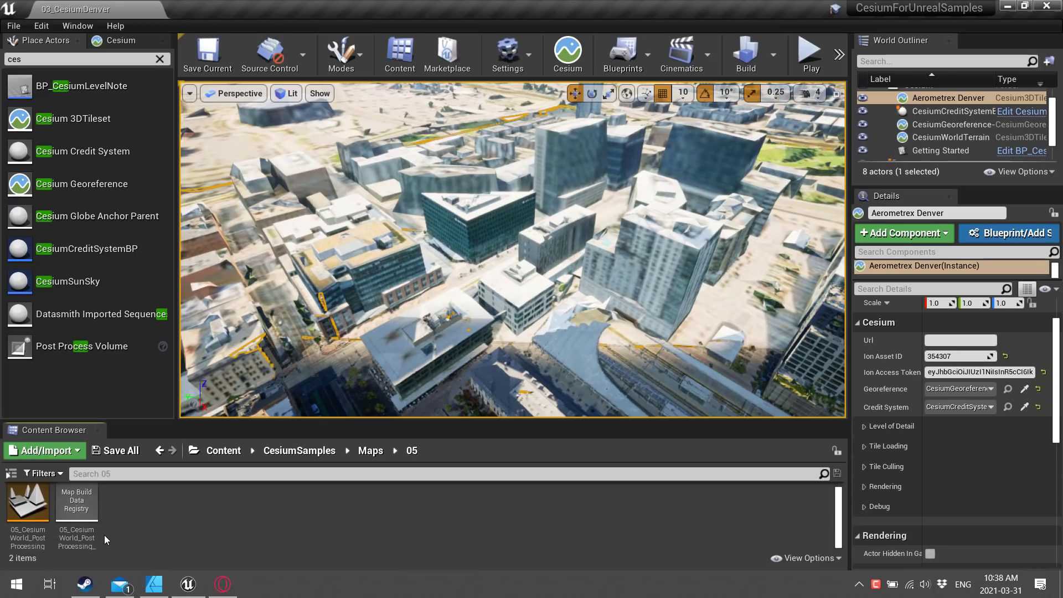
double_click(28, 503)
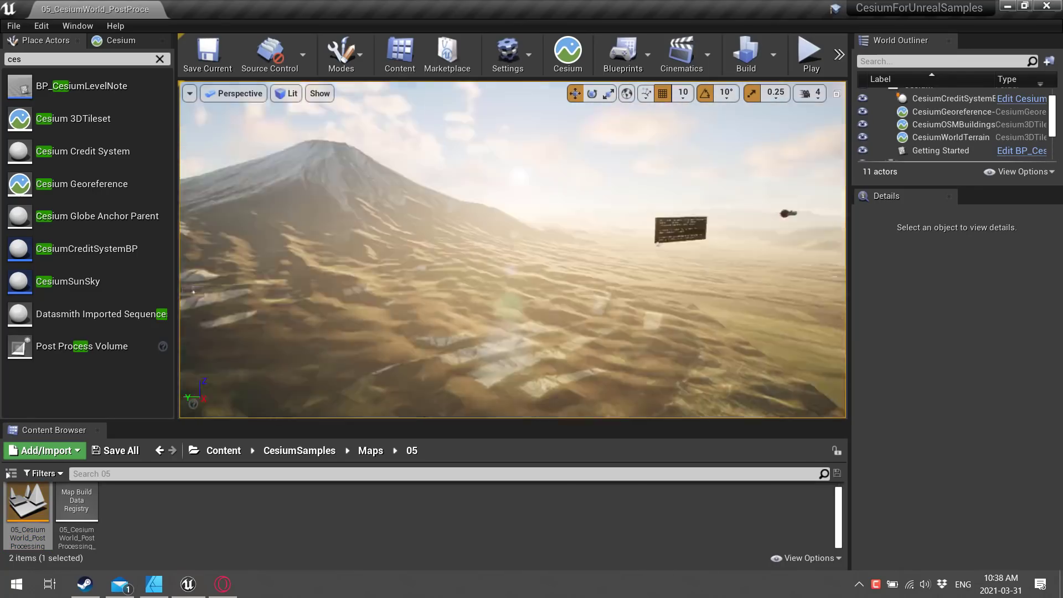
mouse_move(811, 54)
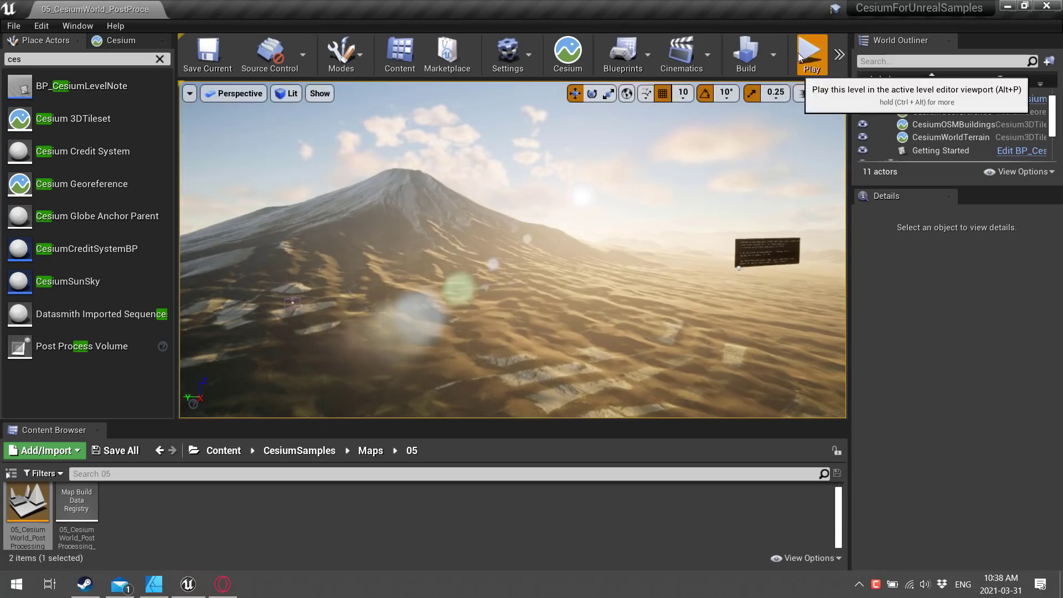
click(811, 54)
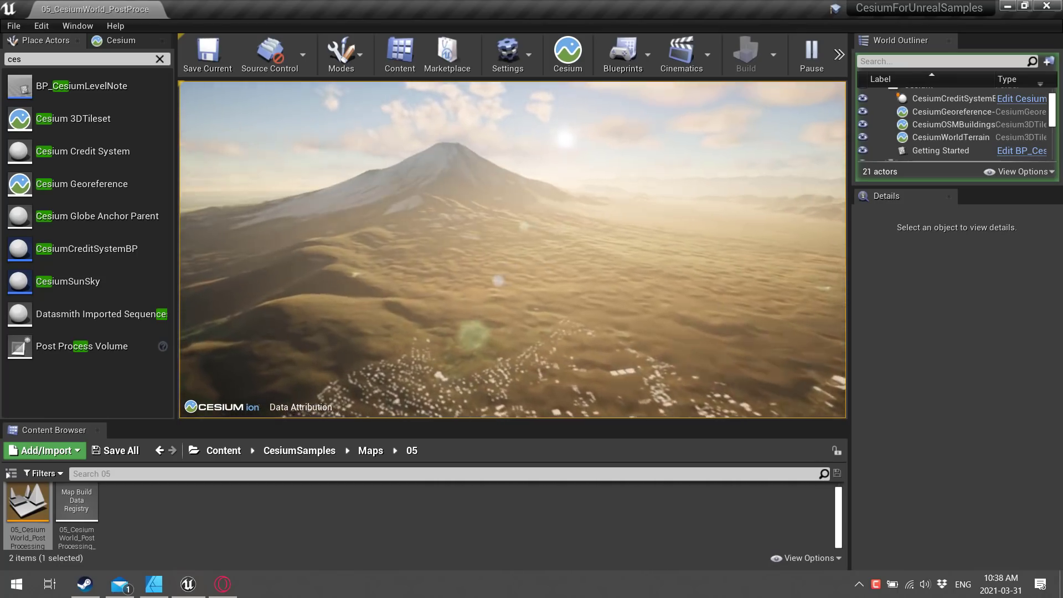
click(811, 54)
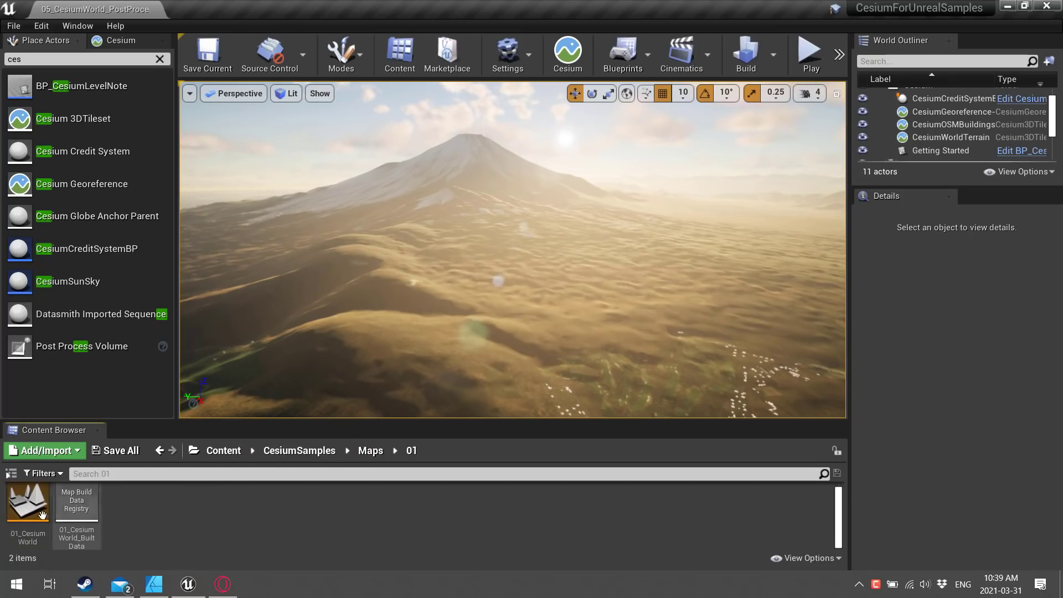
Open 01_CesiumWorld and select CesiumGeoreference-1's origin longitude -122.37806 for editing.
double_click(28, 504)
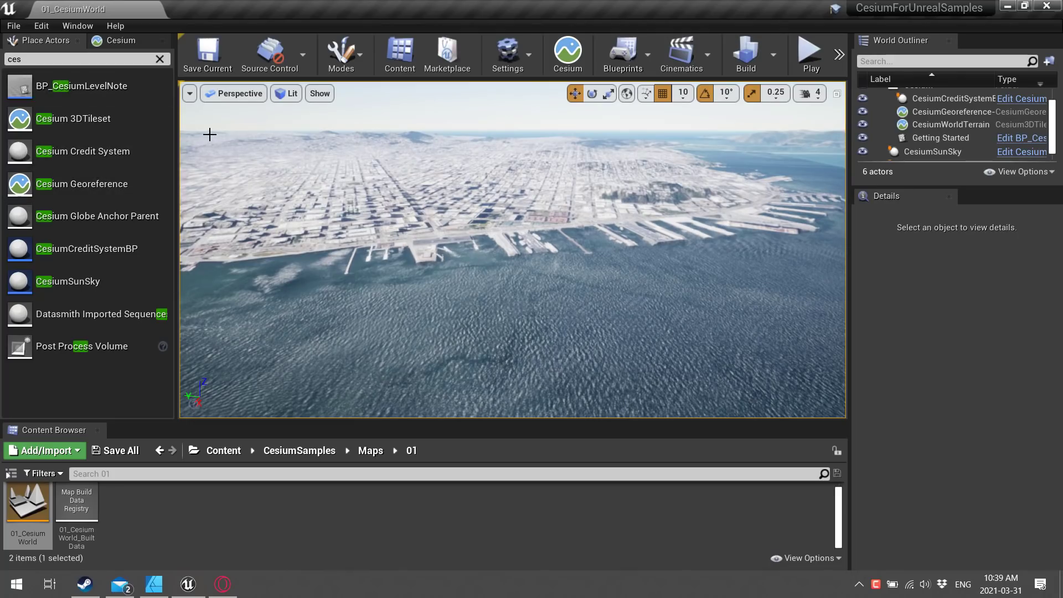
mouse_move(54, 119)
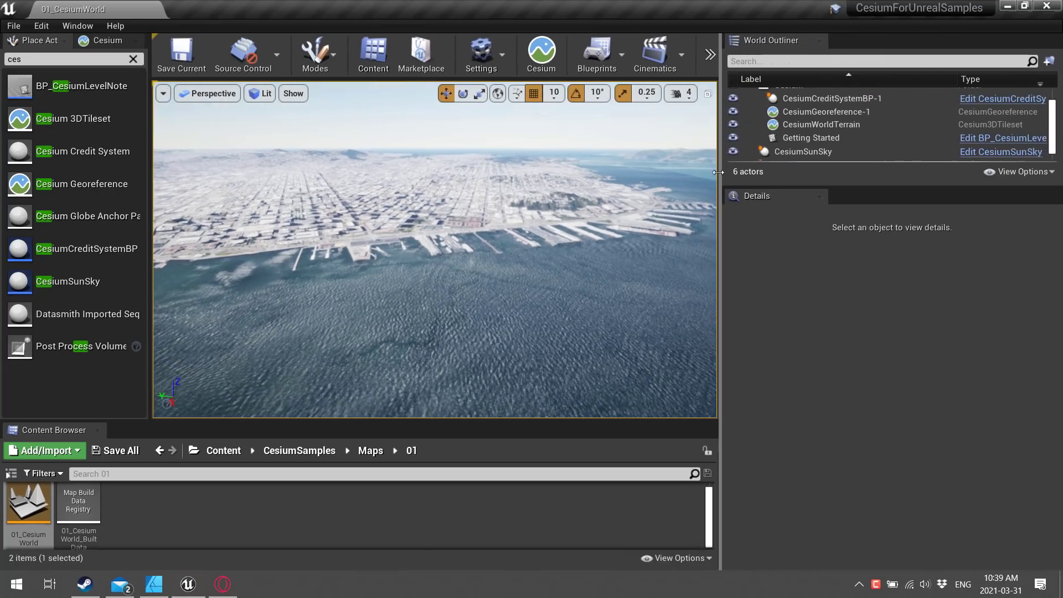
mouse_move(813, 124)
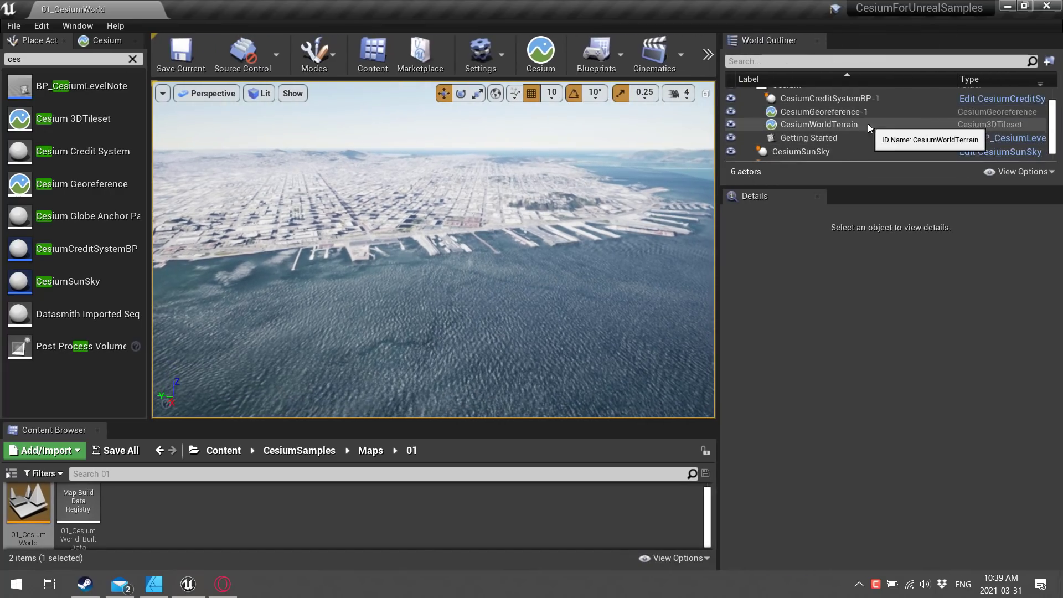
click(819, 124)
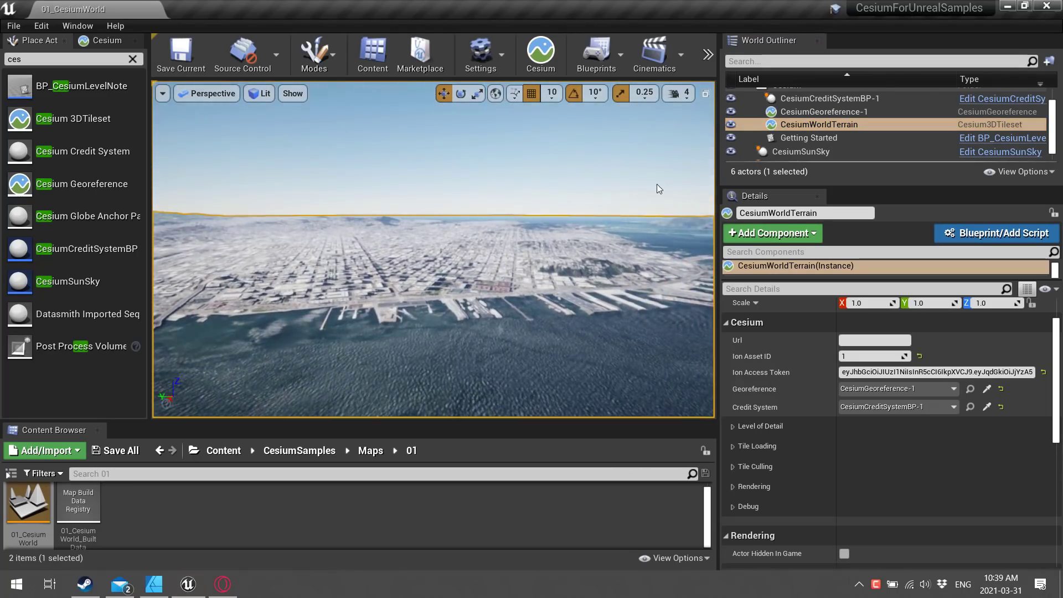
click(822, 112)
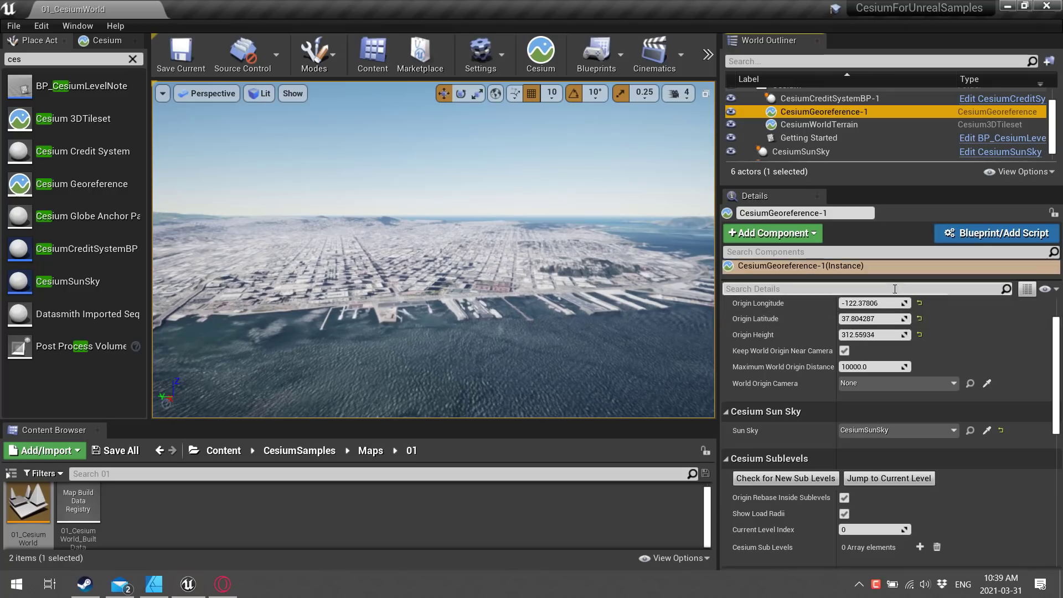
click(871, 303)
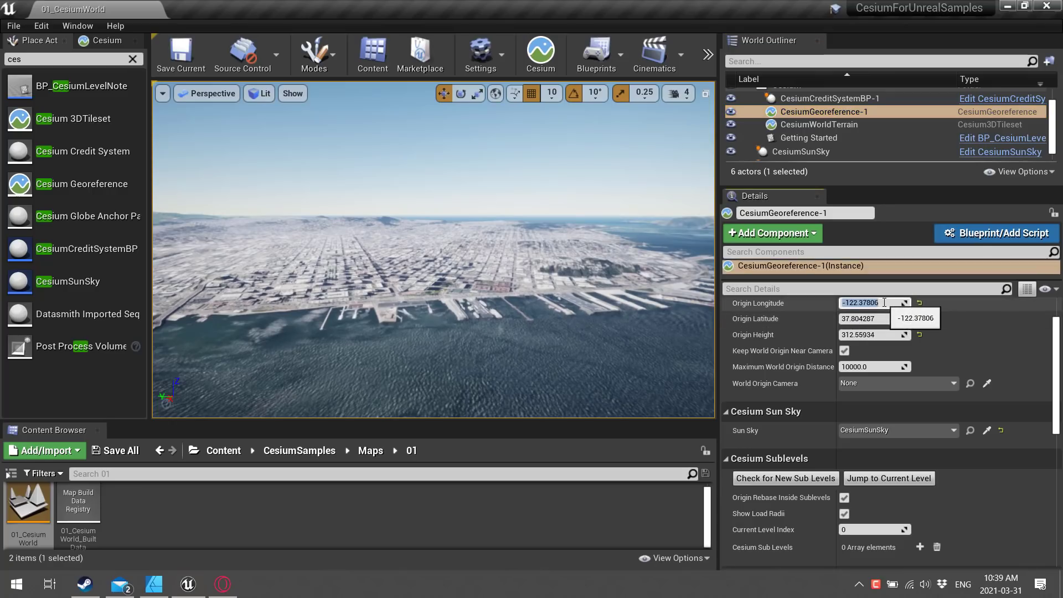
Enter origin longitude -74.0 and origin latitude 45.0.
text(-74.0)
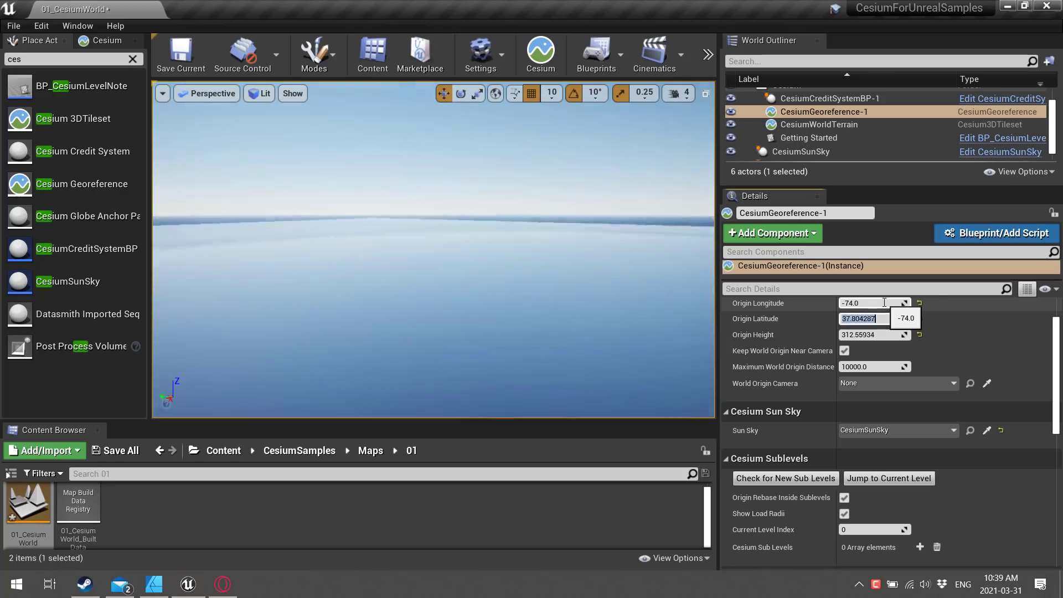
text(45.0)
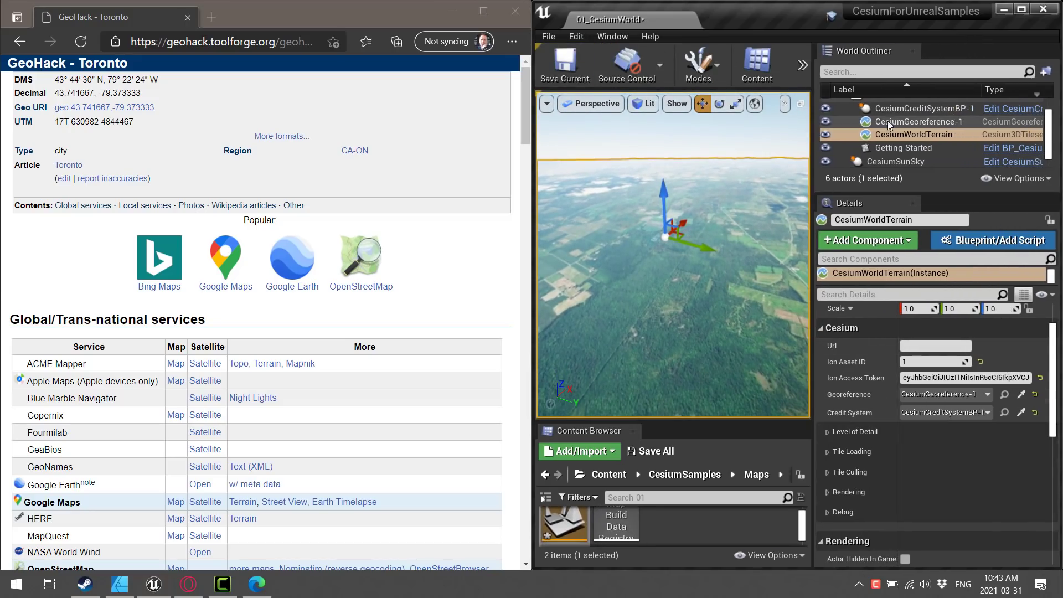
Select CesiumGeoreference-1 and set origin longitude 43.741667 and latitude -79.37333.
click(918, 121)
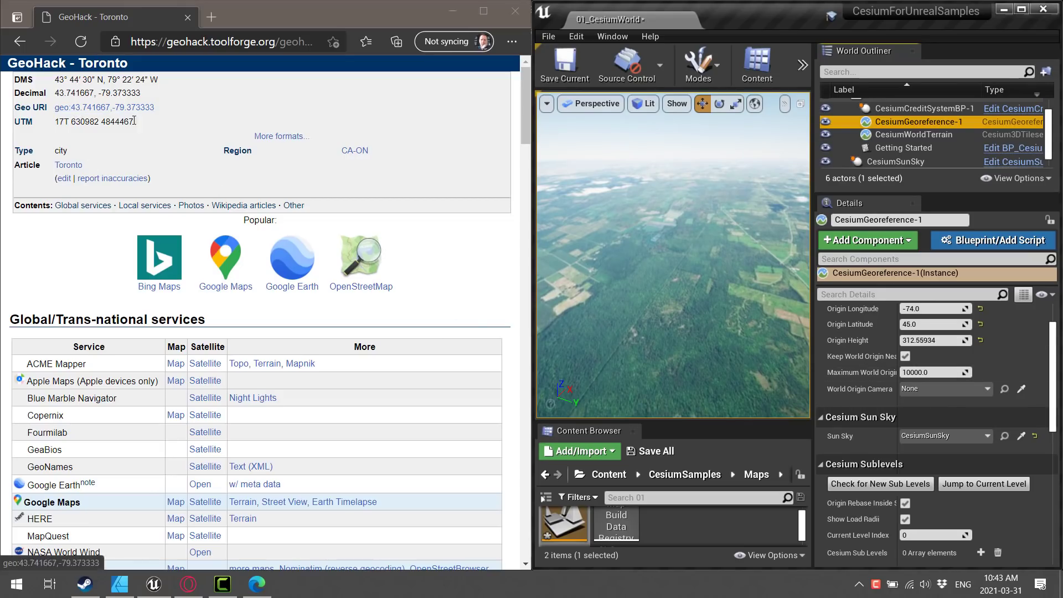
click(934, 309)
text(43.741667)
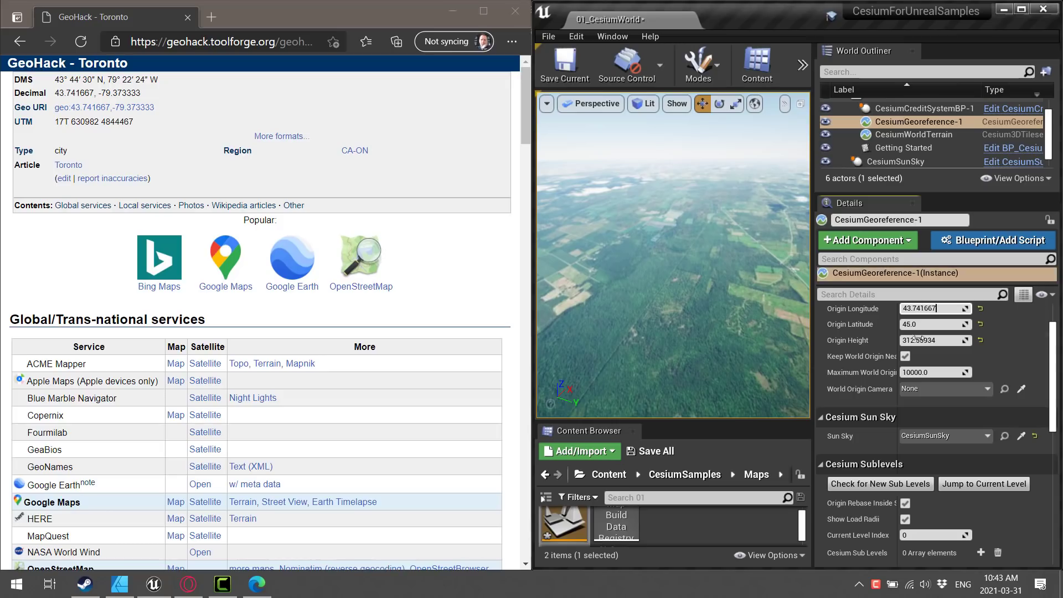
click(934, 324)
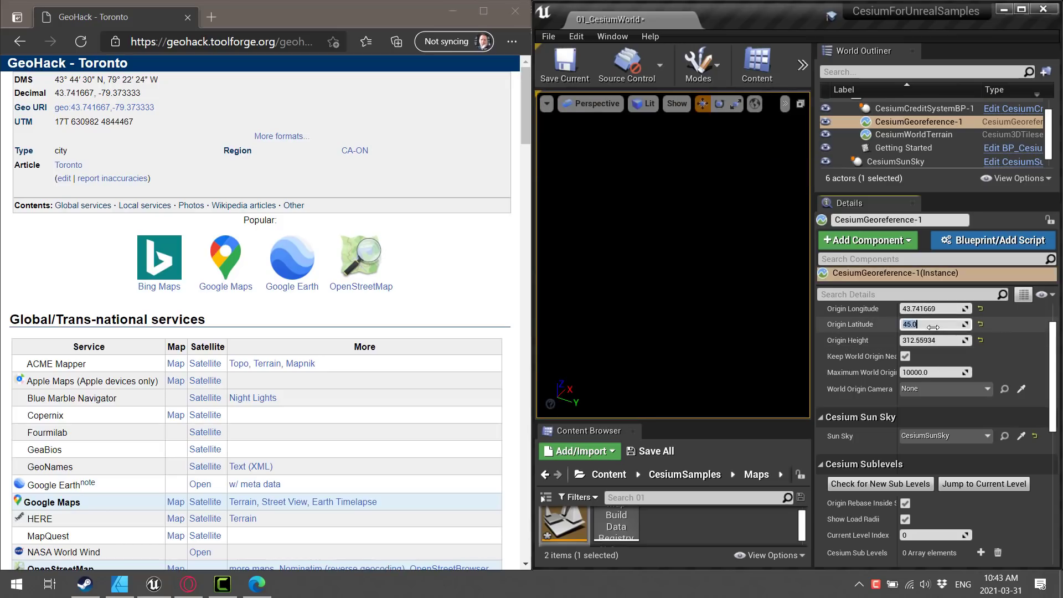
text(-79)
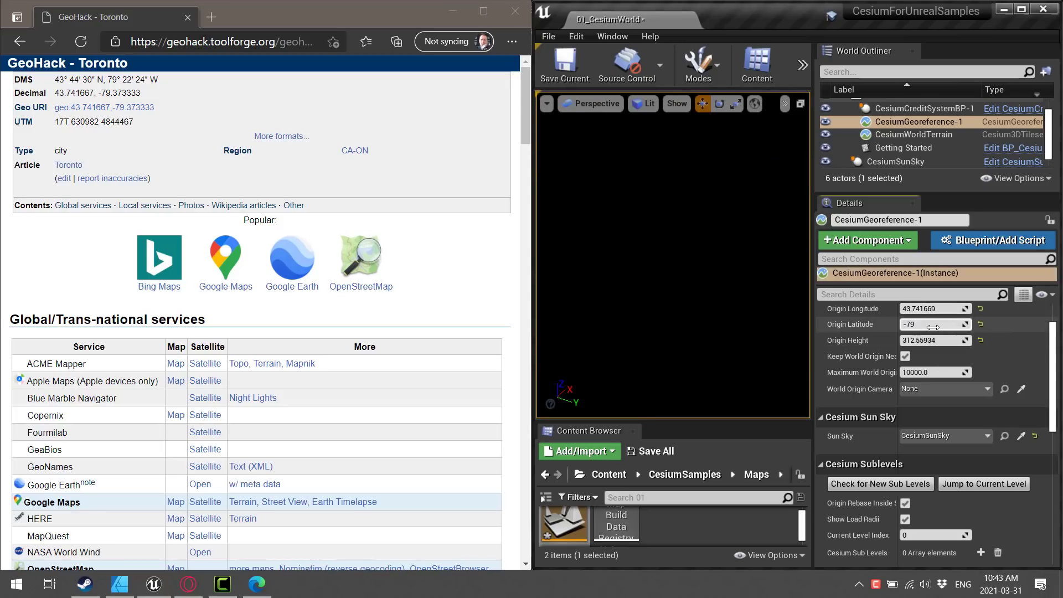
text(-79.373337)
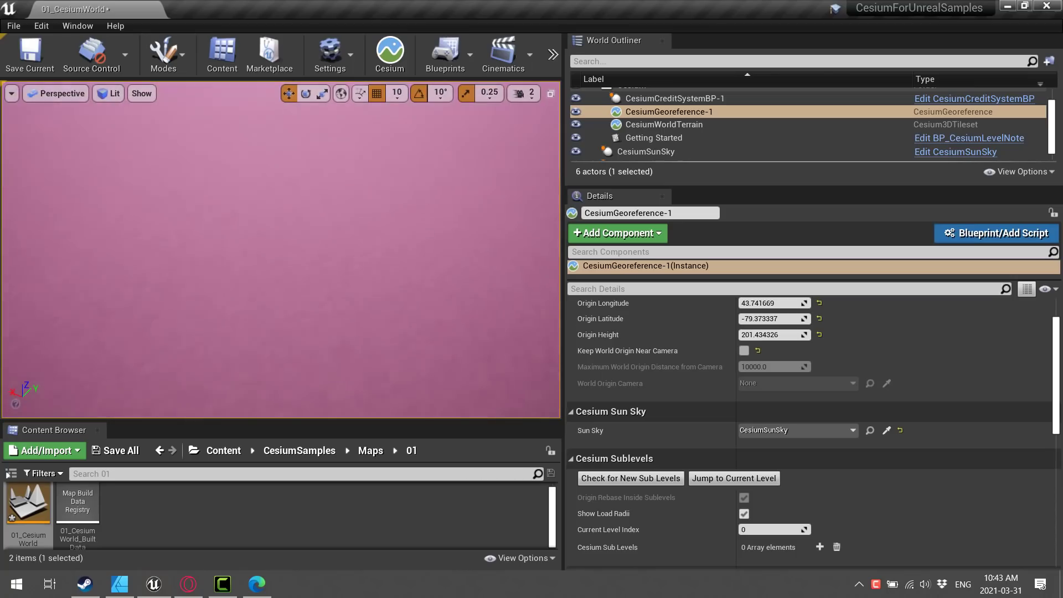
Move 43.741669 into Origin Latitude and enter -79.3 as Origin Longitude.
click(773, 303)
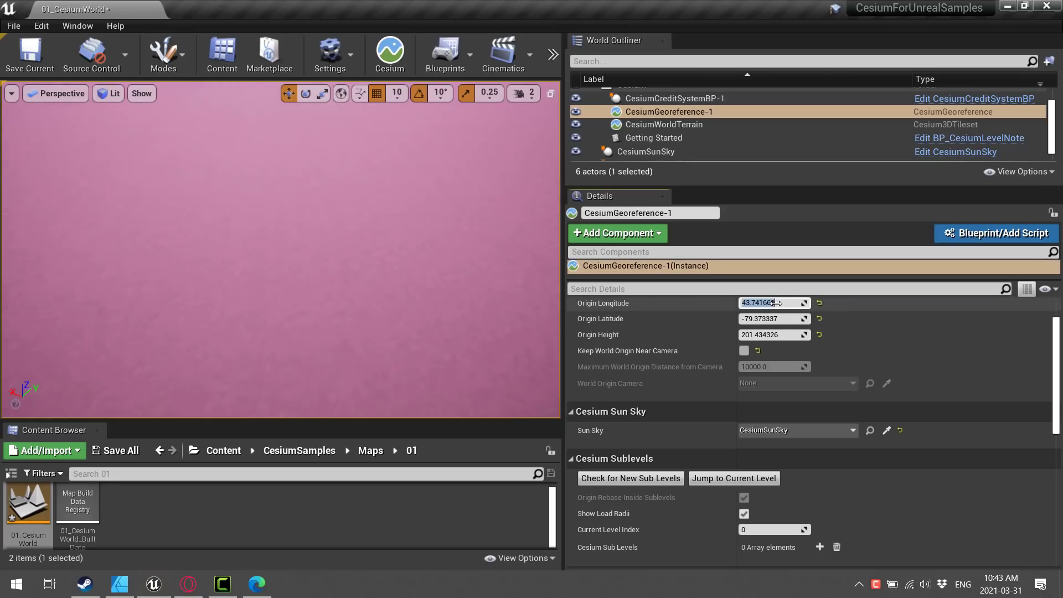
click(774, 318)
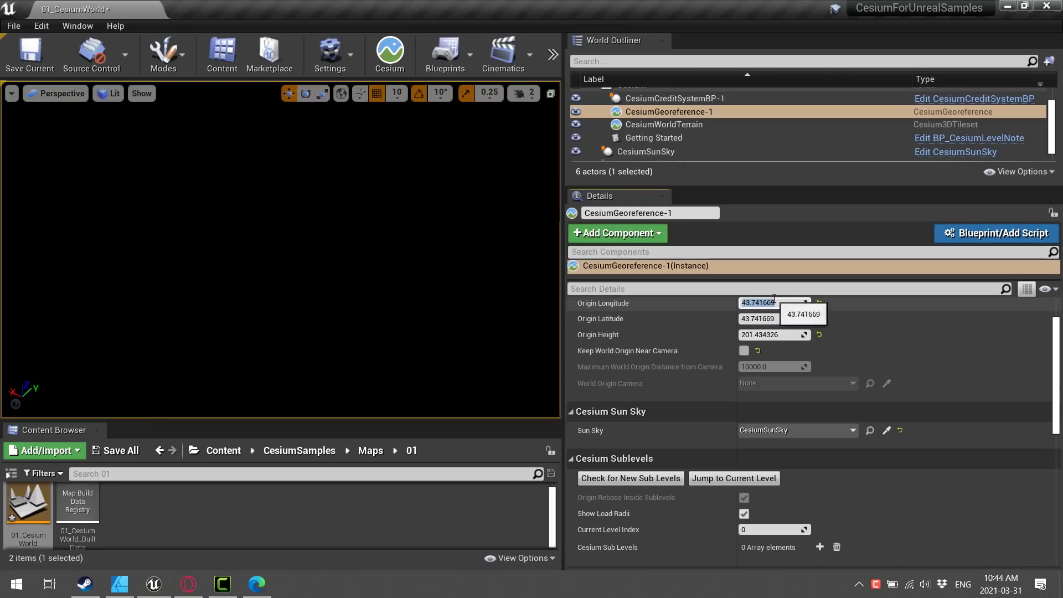
text(-79.300003)
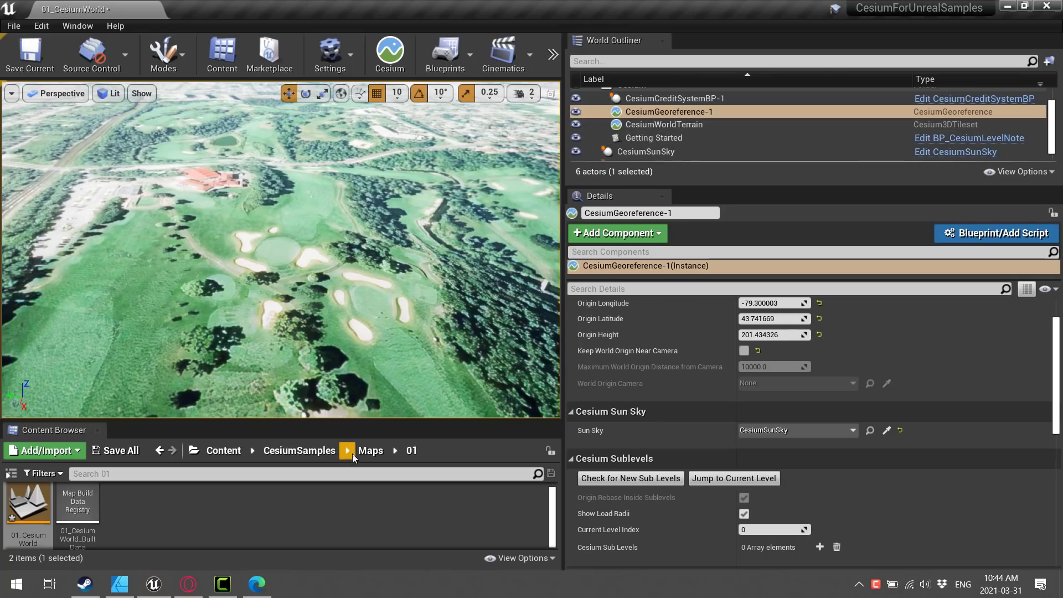
Browse from Maps into folder 03 and open the 03_CesiumDenver map.
click(371, 450)
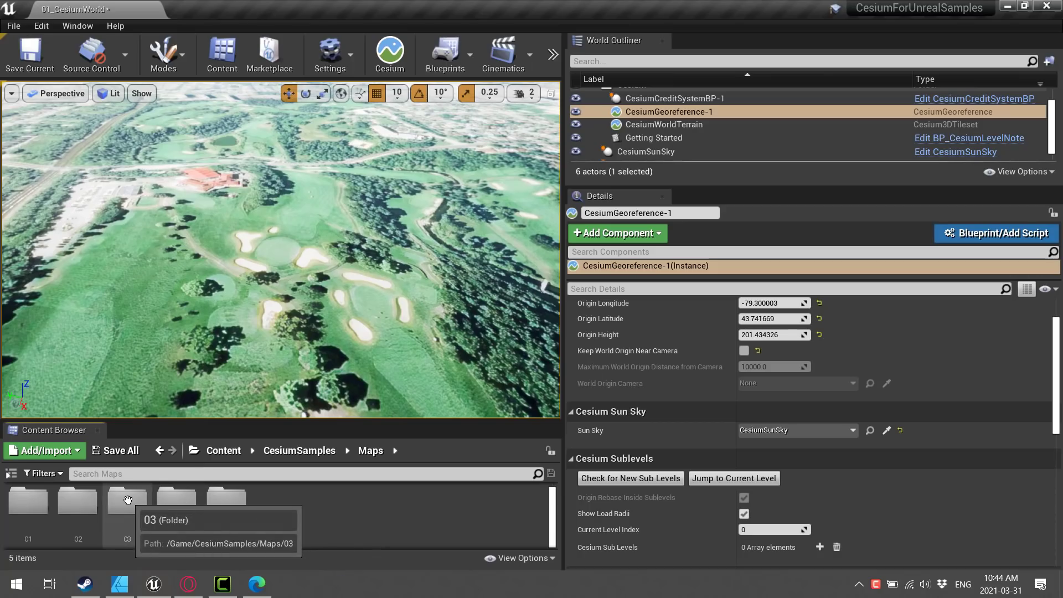
double_click(127, 500)
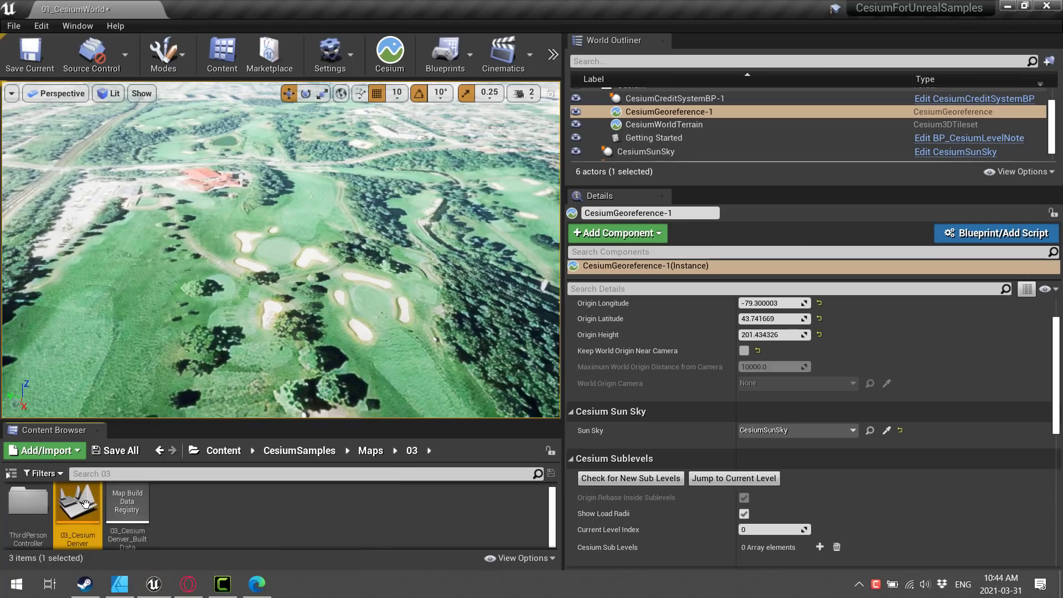
double_click(77, 506)
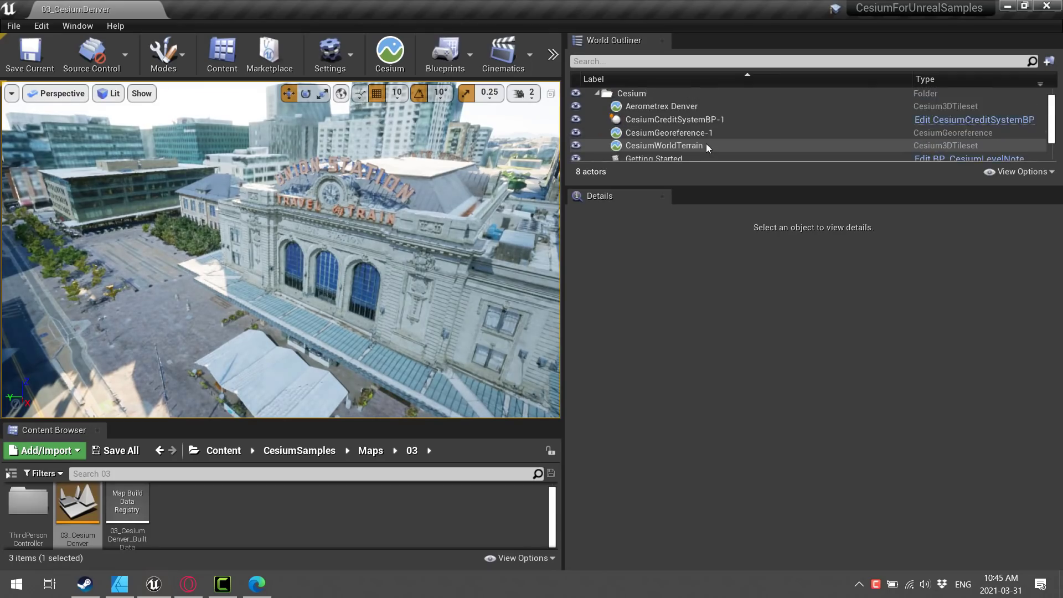
Select the CesiumWorldTerrain actor in the Denver level's World Outliner.
click(646, 128)
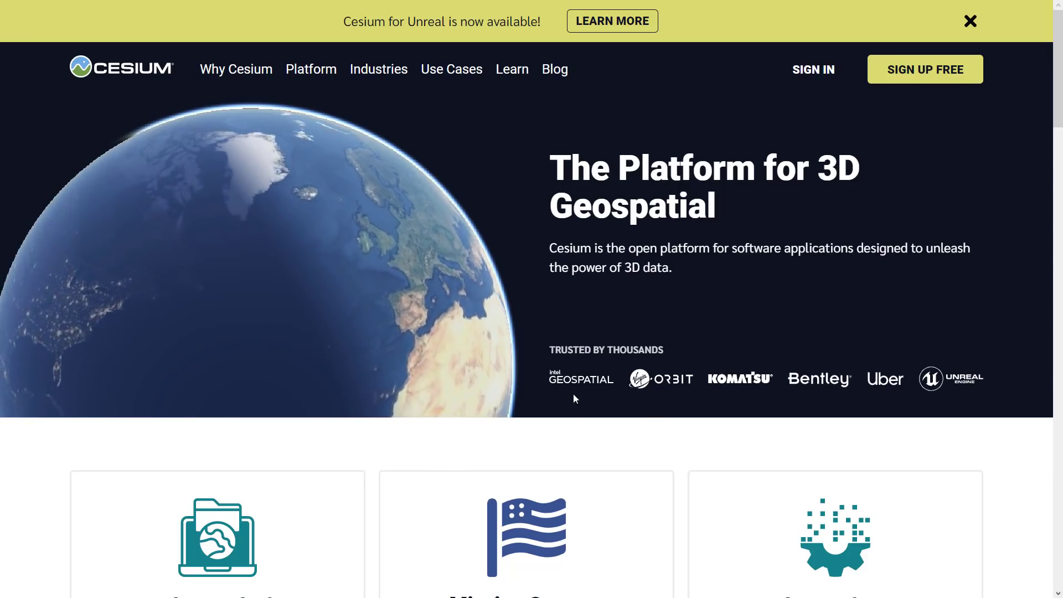
mouse_move(421, 377)
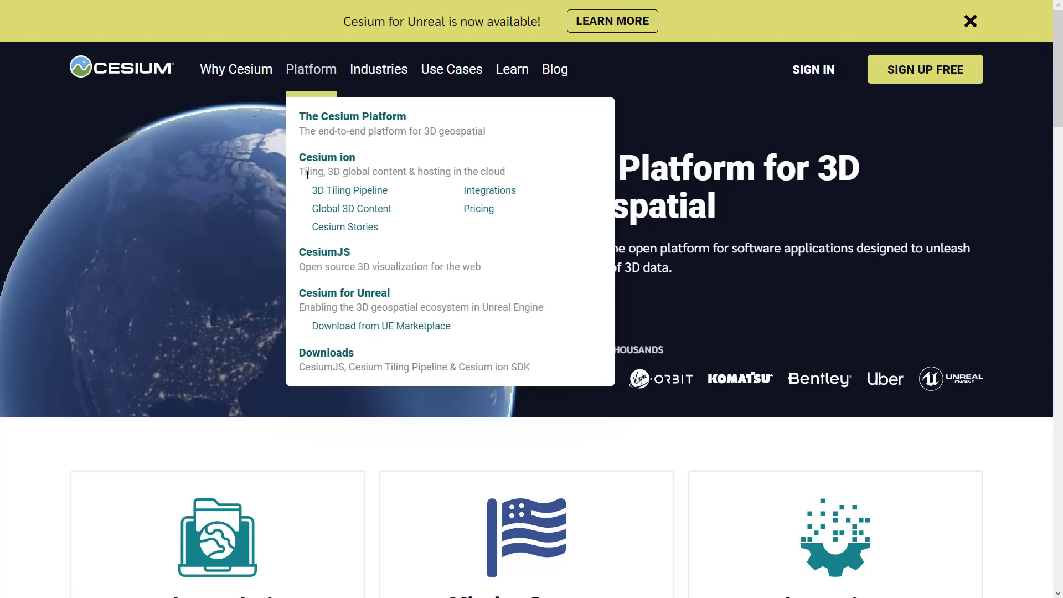
mouse_move(699, 300)
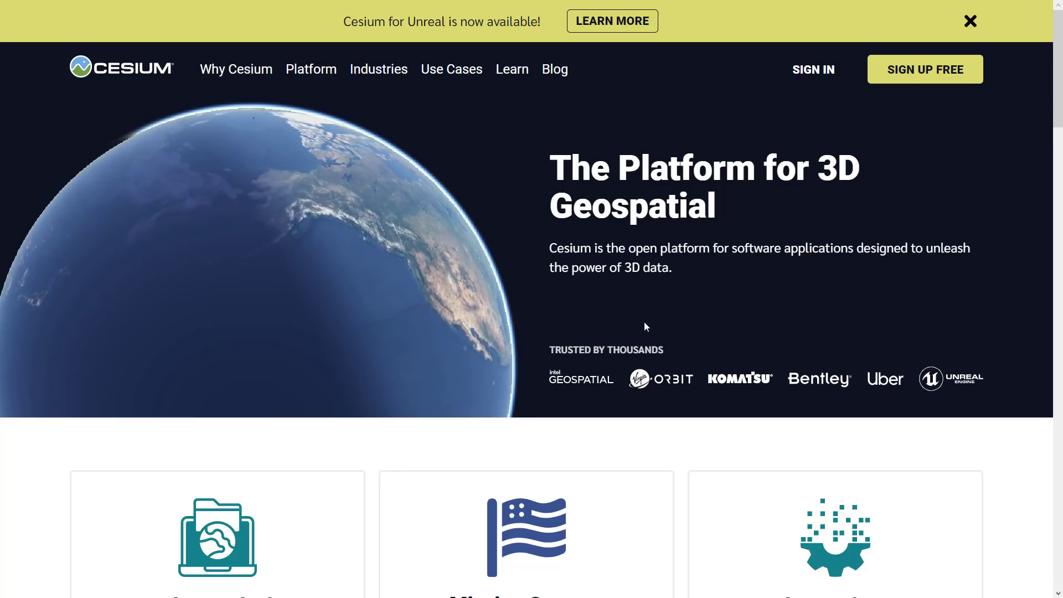
Open the Cesium for Unreal page and highlight the Cesium ion one-click access bullet.
click(611, 21)
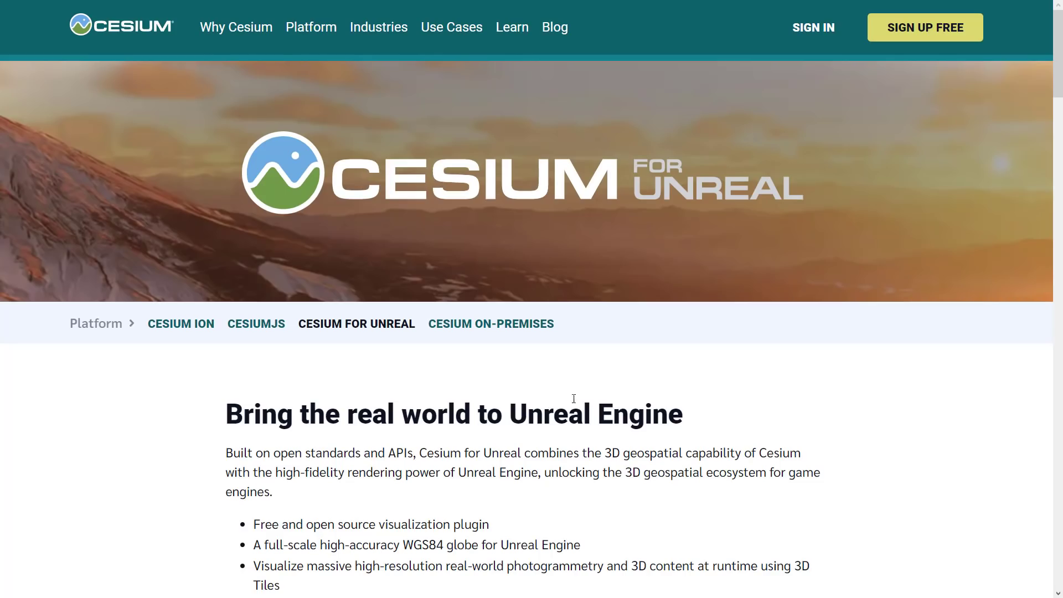
scroll(down, 3)
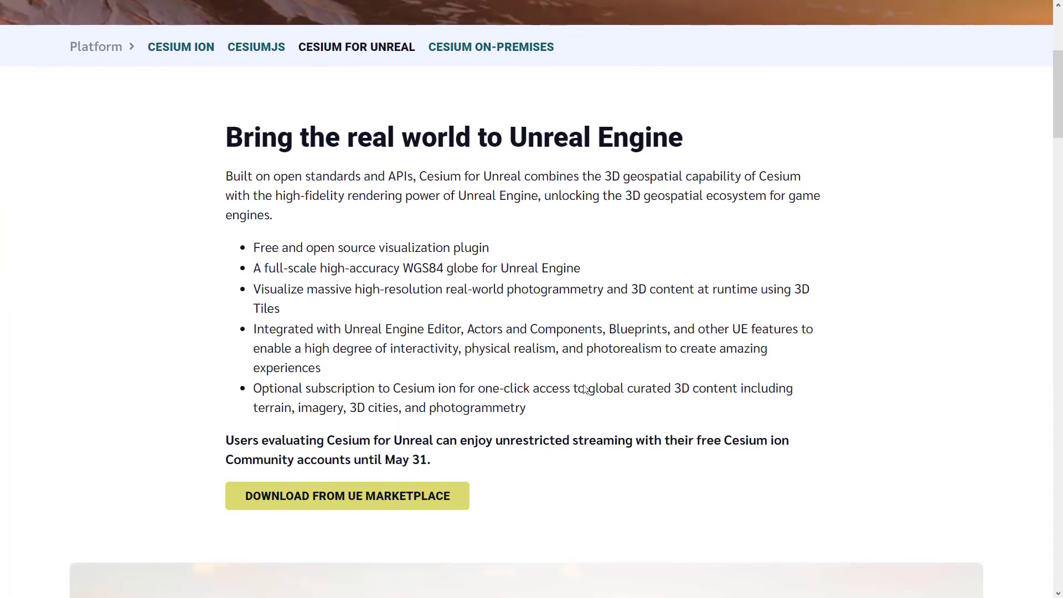
scroll(down, 3)
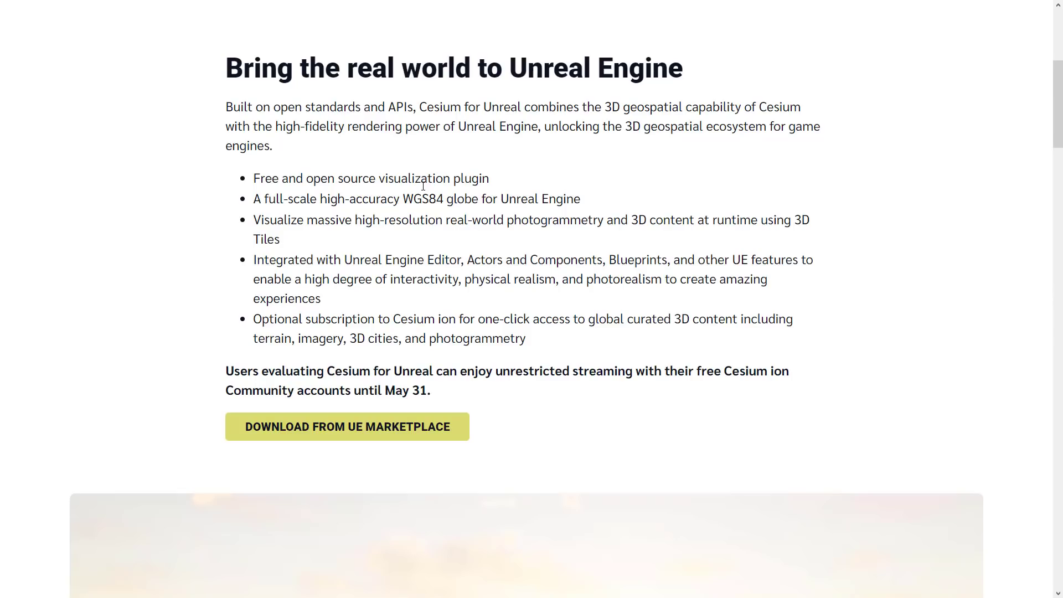
mouse_move(295, 233)
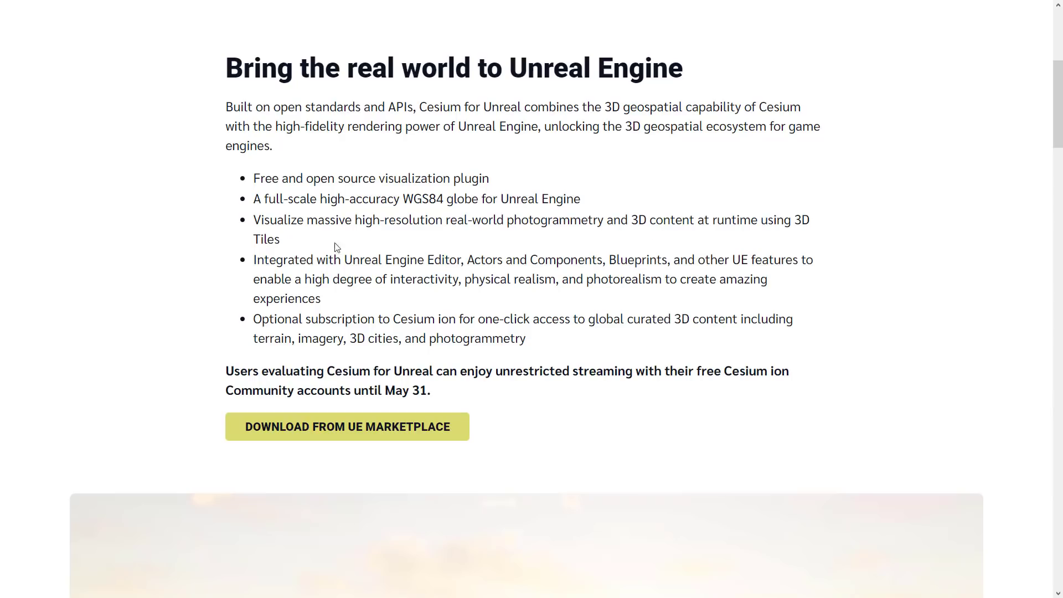
mouse_move(474, 246)
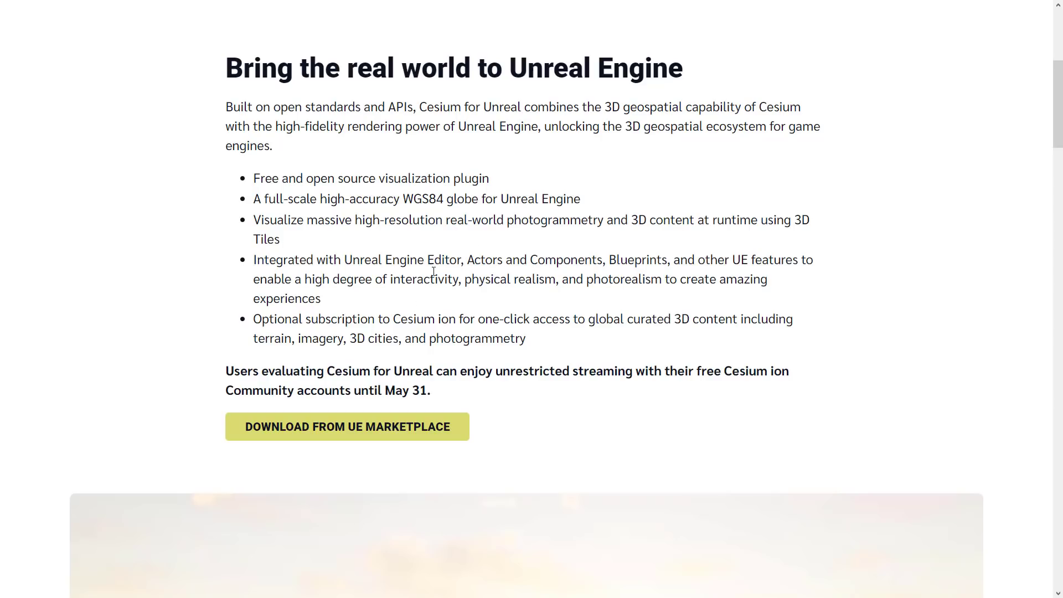
drag(226, 370, 429, 390)
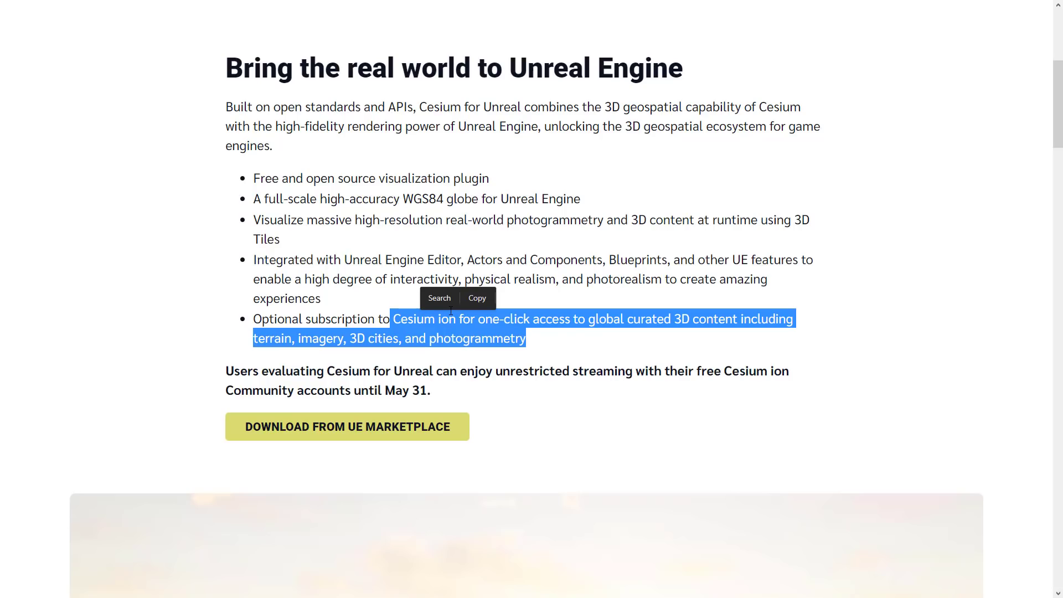
scroll(up, 3)
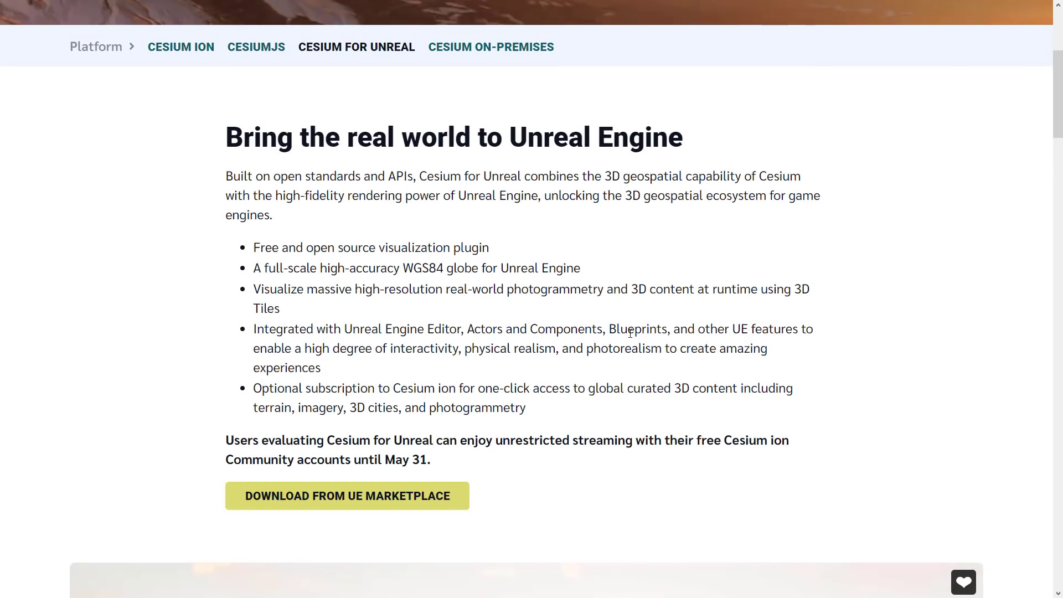
Open Cesium ion and scroll to the Community, Commercial $149, Premium $499 and Custom plans.
click(181, 46)
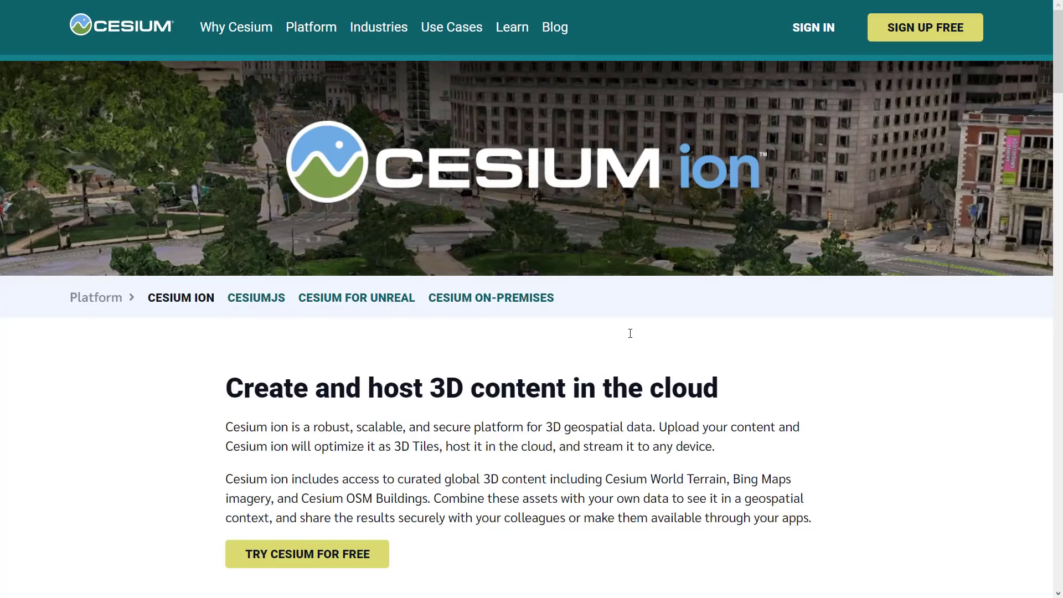
scroll(down, 3)
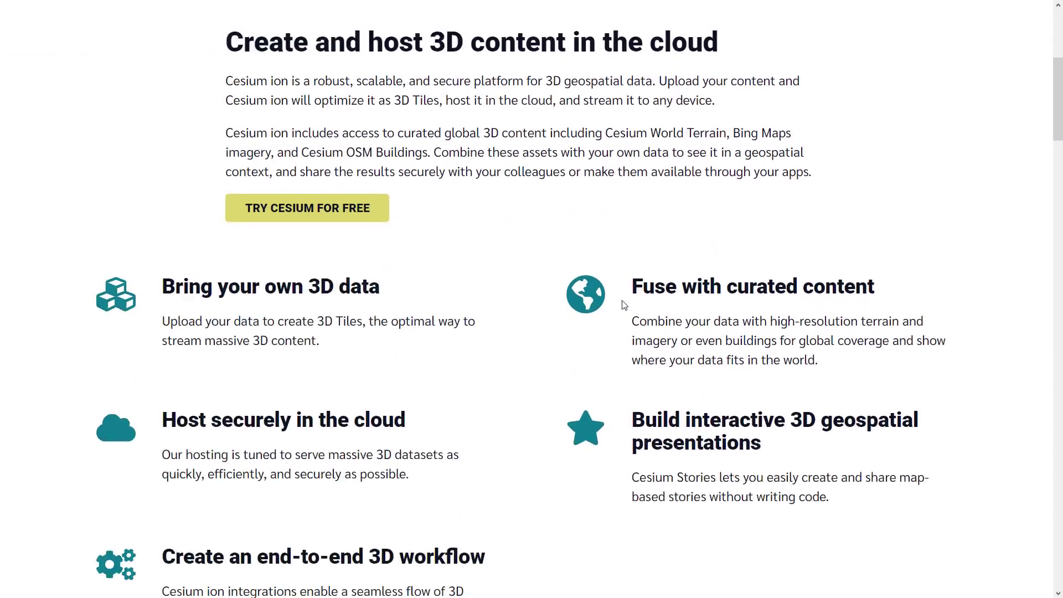
scroll(down, 3)
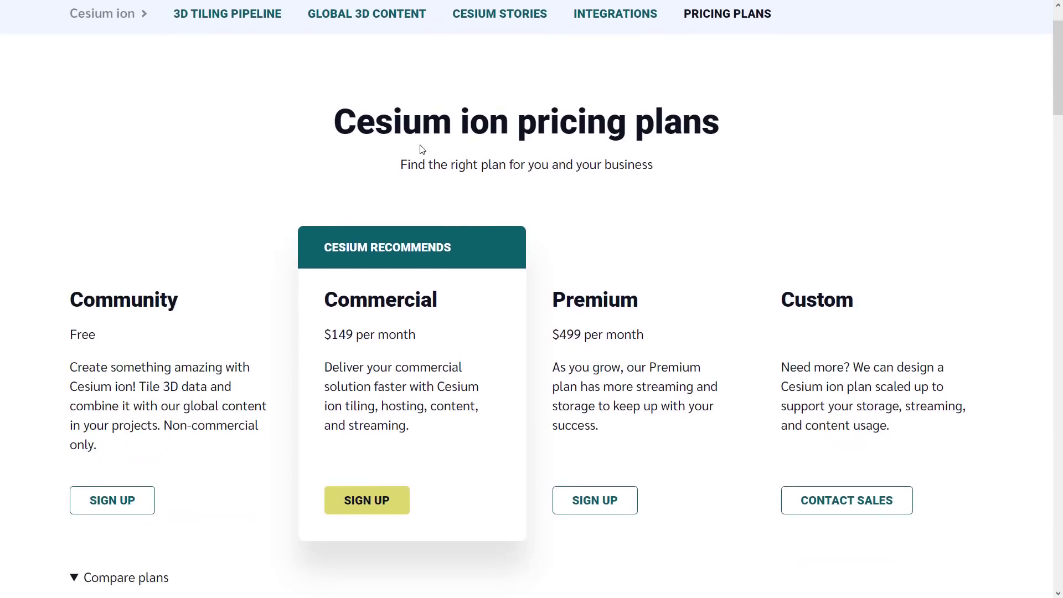
Highlight the Custom plan name and scroll through the Compare plans table.
double_click(816, 300)
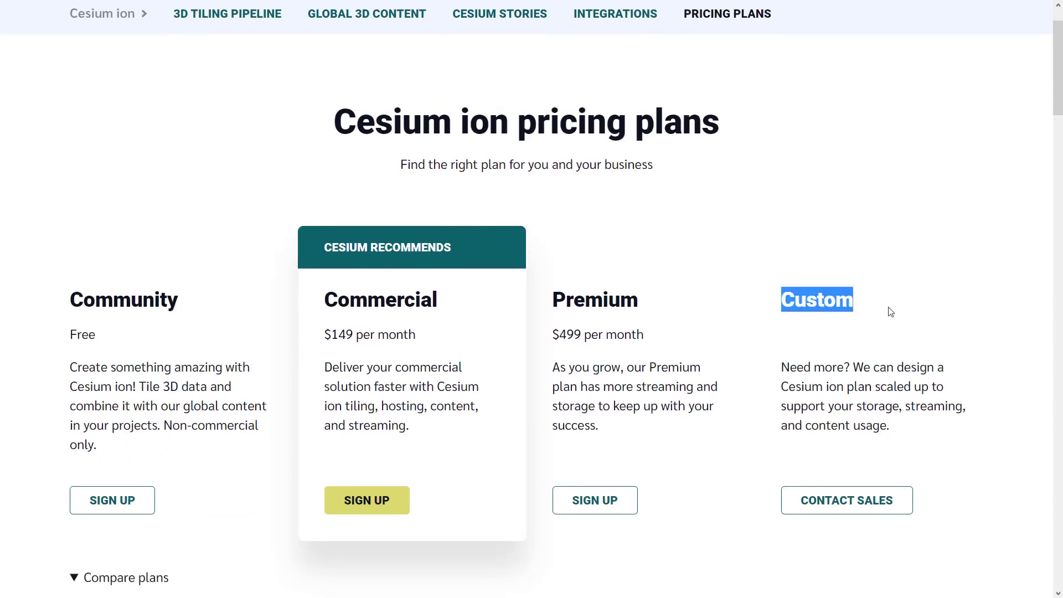
scroll(down, 3)
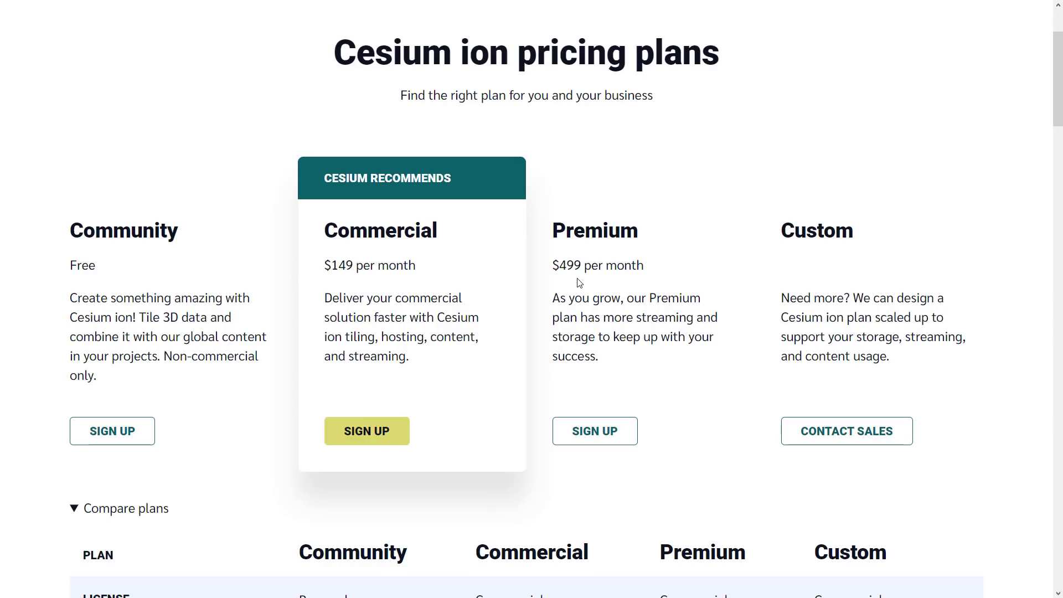
scroll(down, 3)
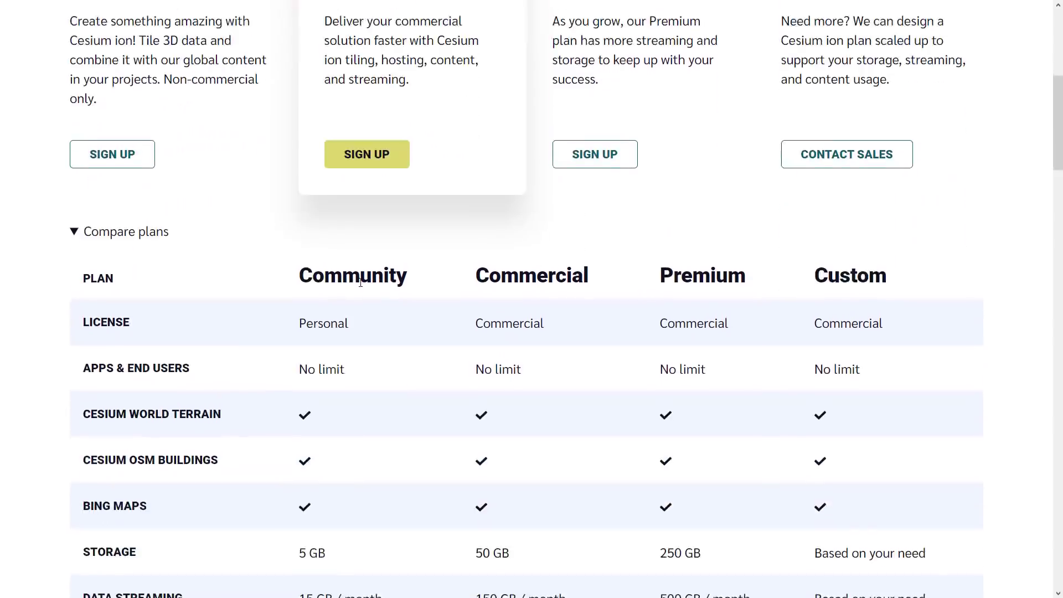
scroll(down, 3)
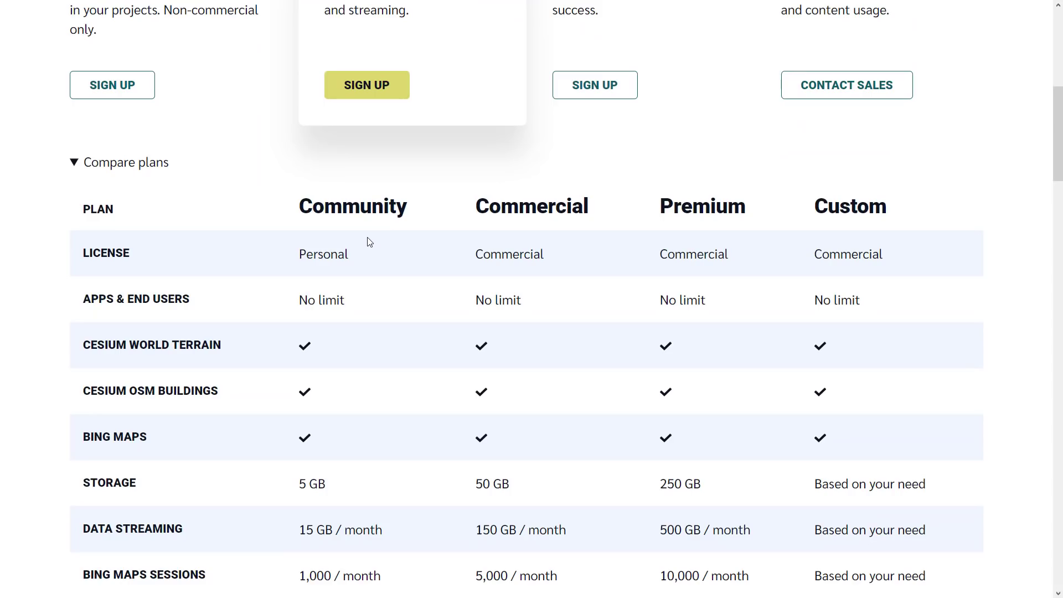
scroll(down, 3)
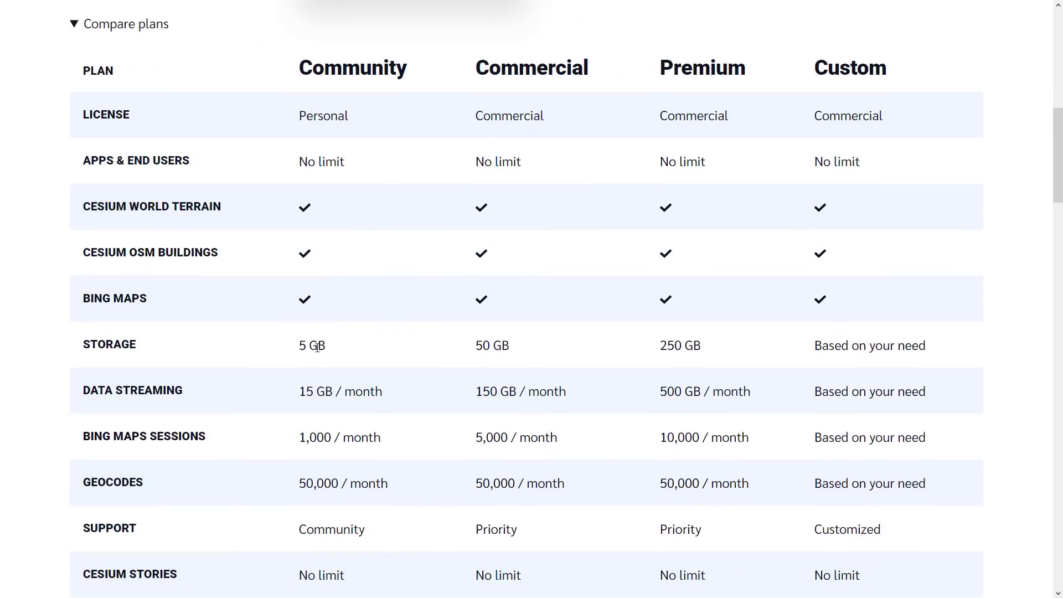
mouse_move(333, 398)
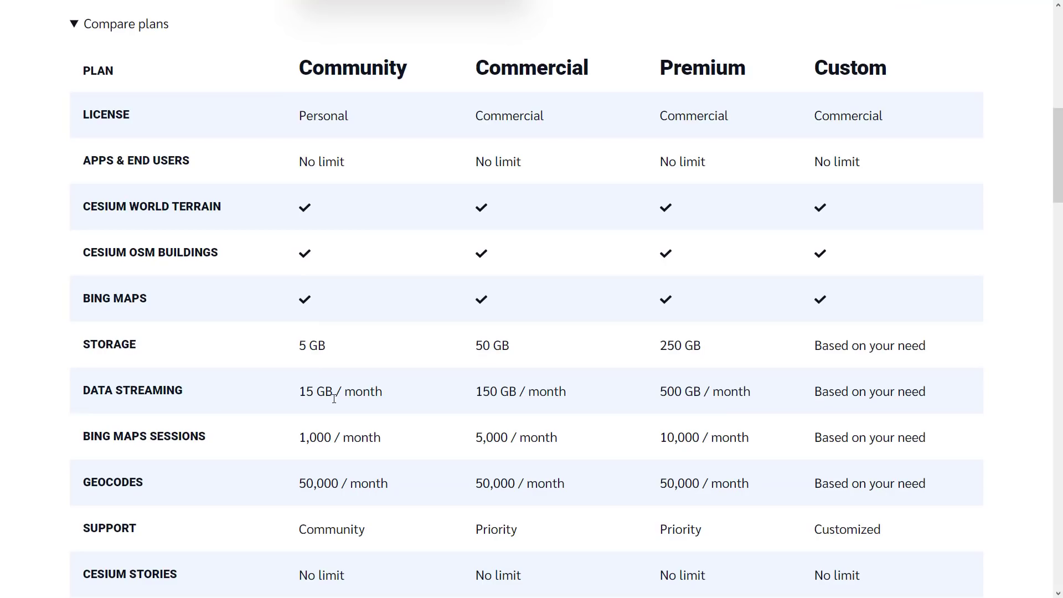
scroll(down, 3)
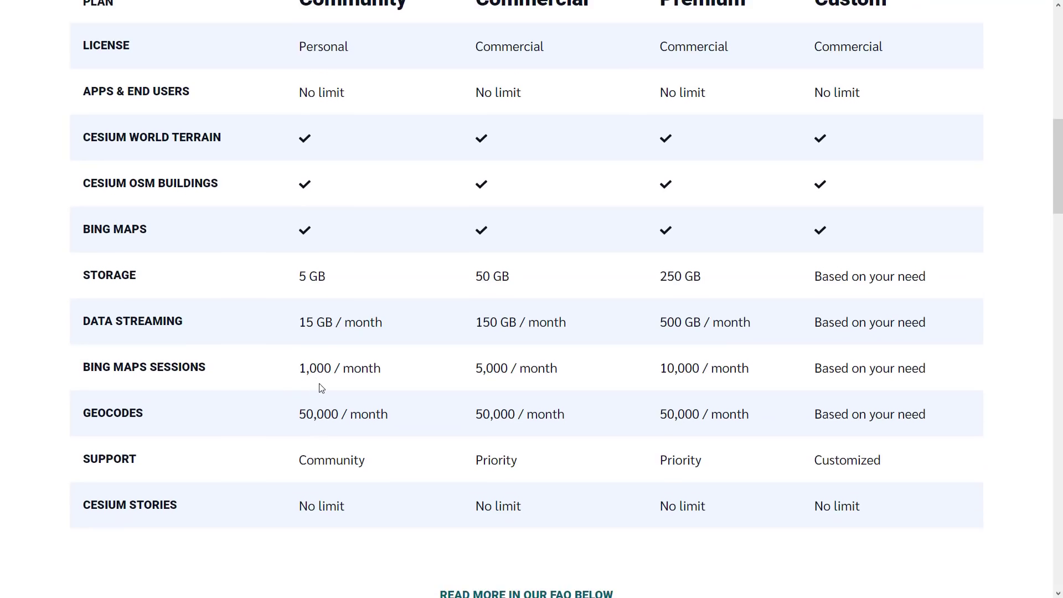
mouse_move(296, 422)
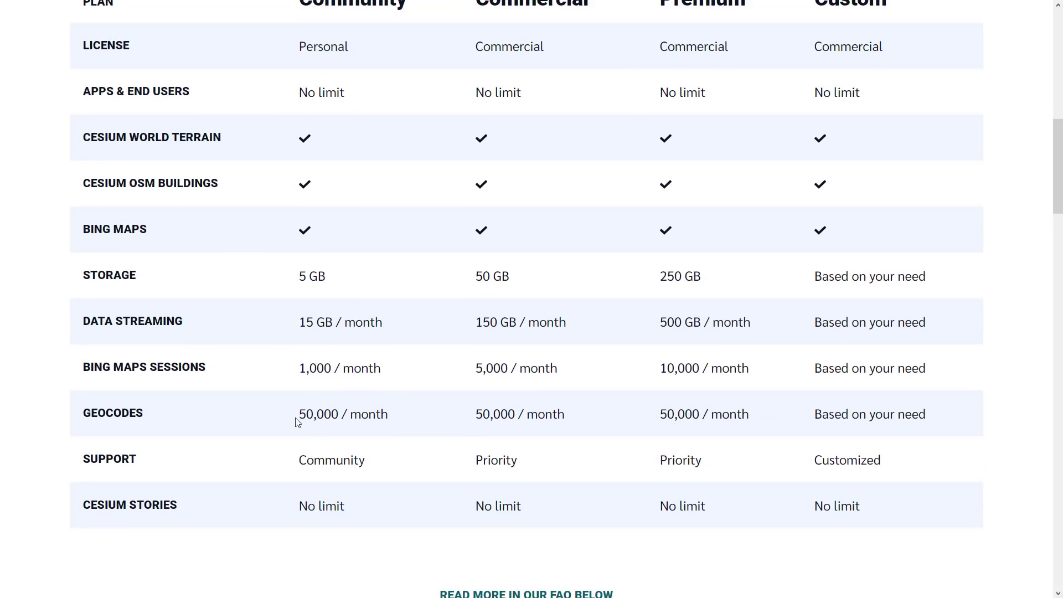
mouse_move(362, 505)
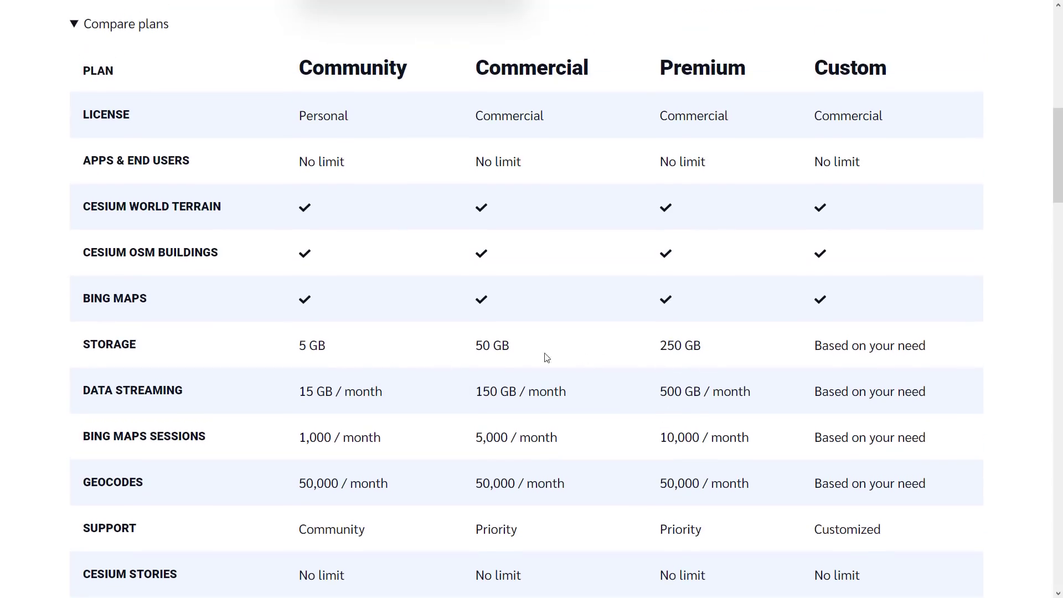
mouse_move(631, 338)
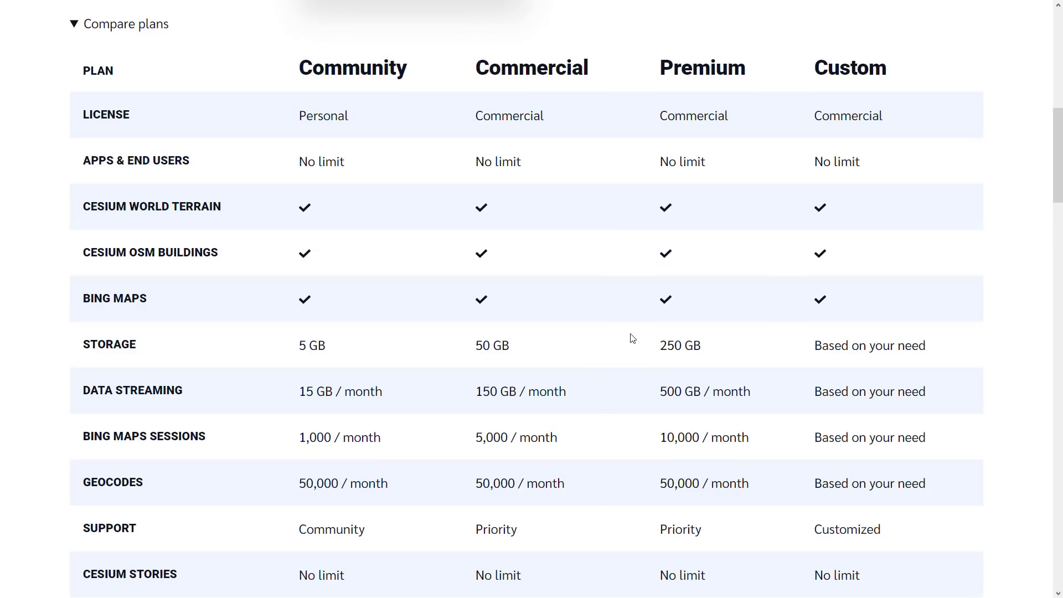
mouse_move(376, 415)
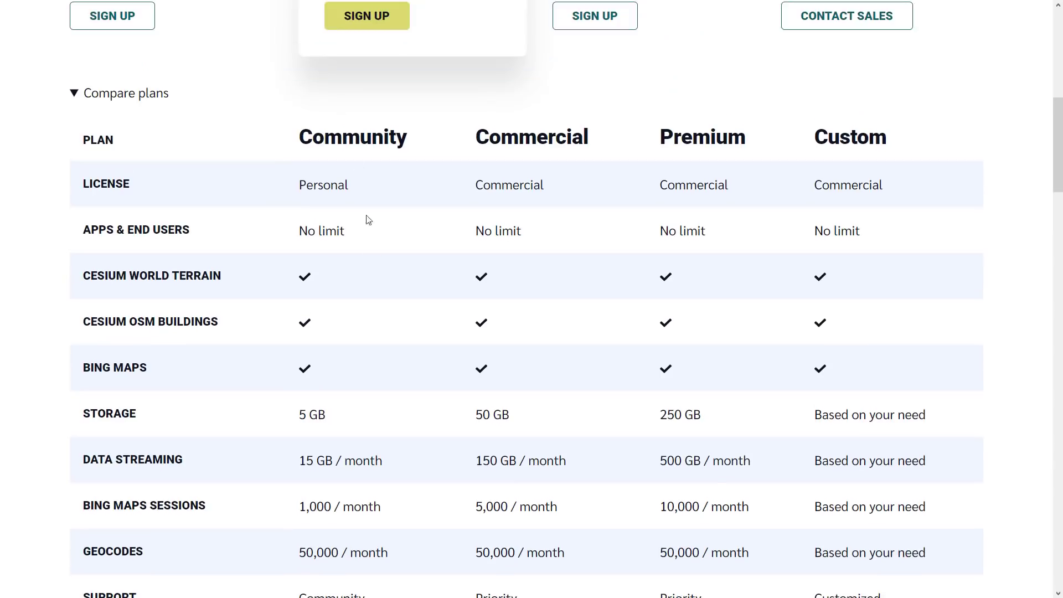
Return to Unreal Editor and launch the 03_CesiumDenver map in Play mode.
scroll(down, 3)
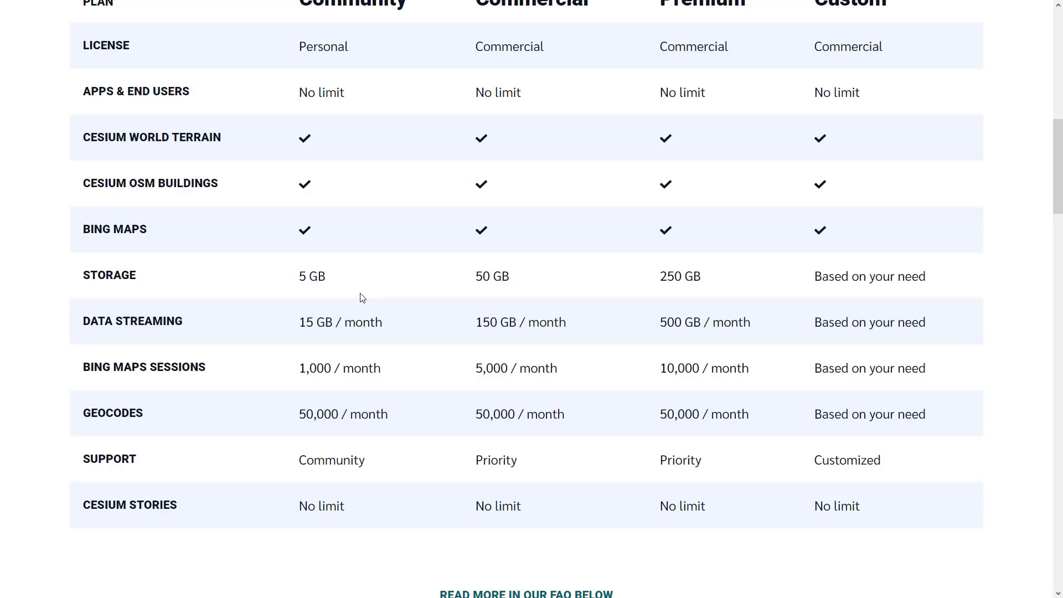
mouse_move(386, 13)
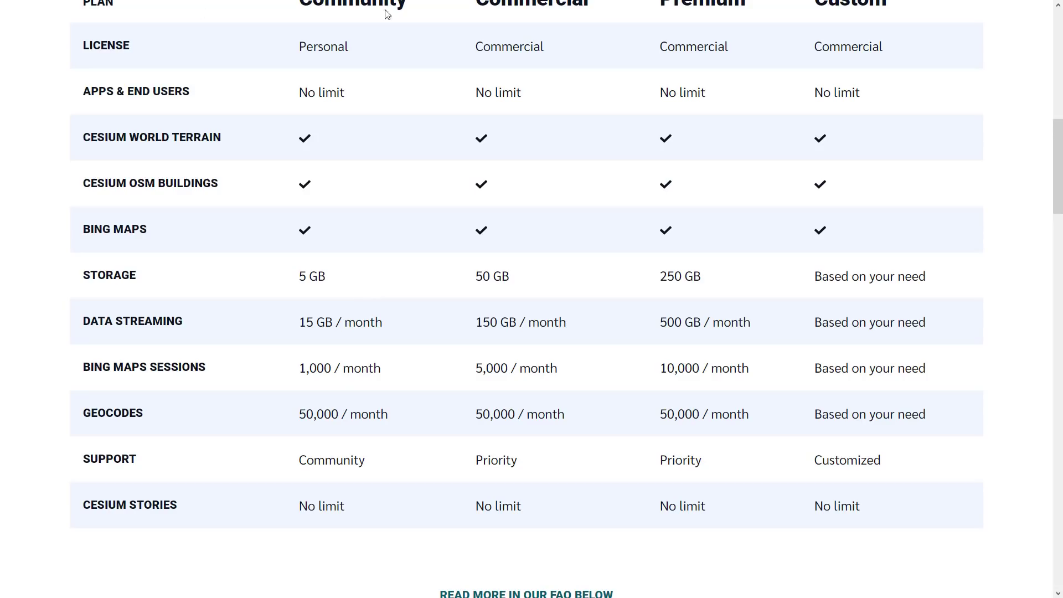
mouse_move(384, 323)
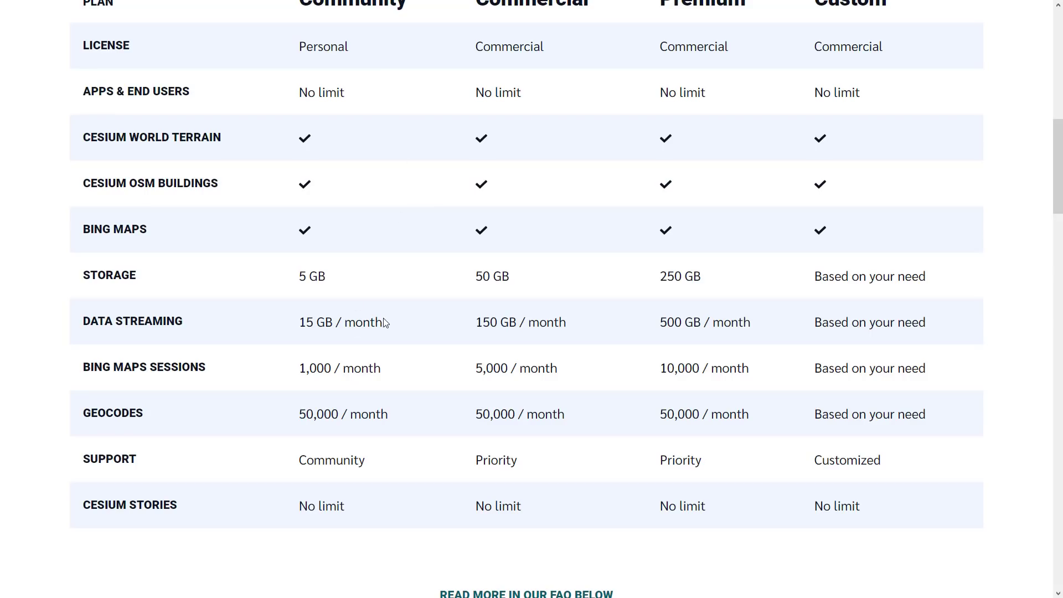
double_click(339, 322)
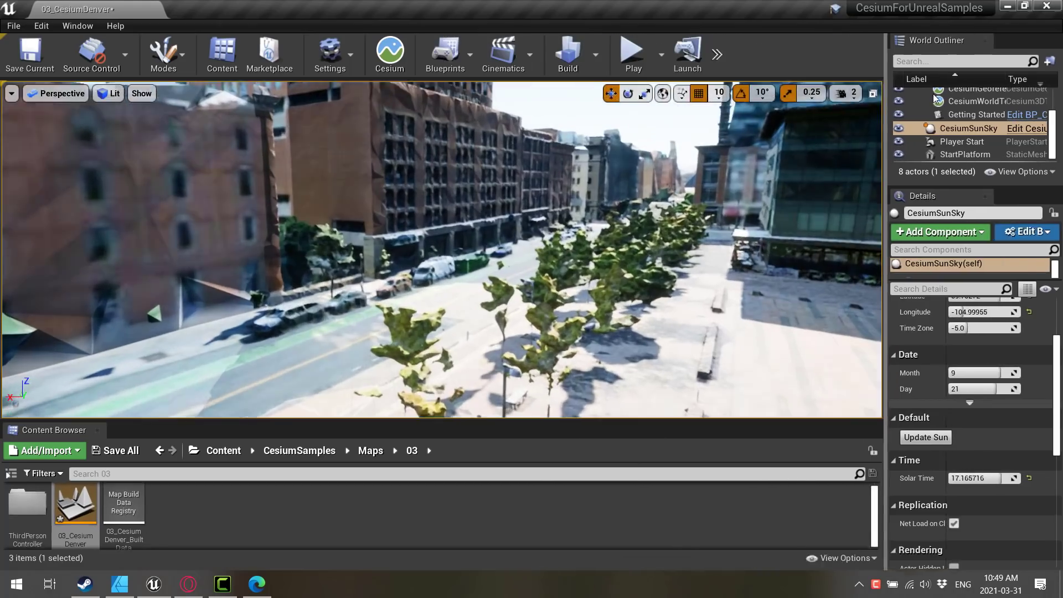
click(632, 49)
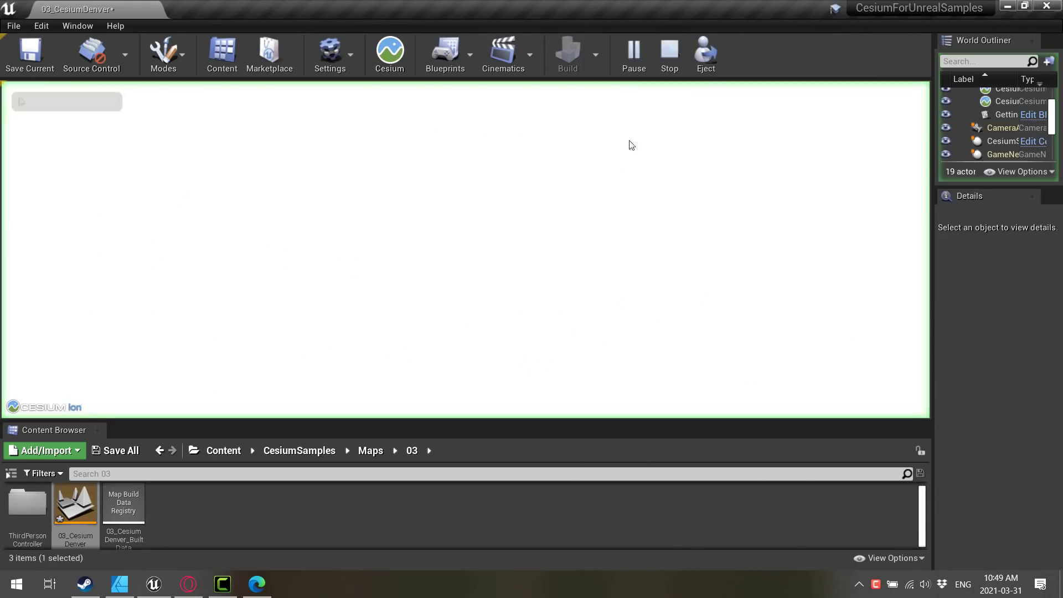